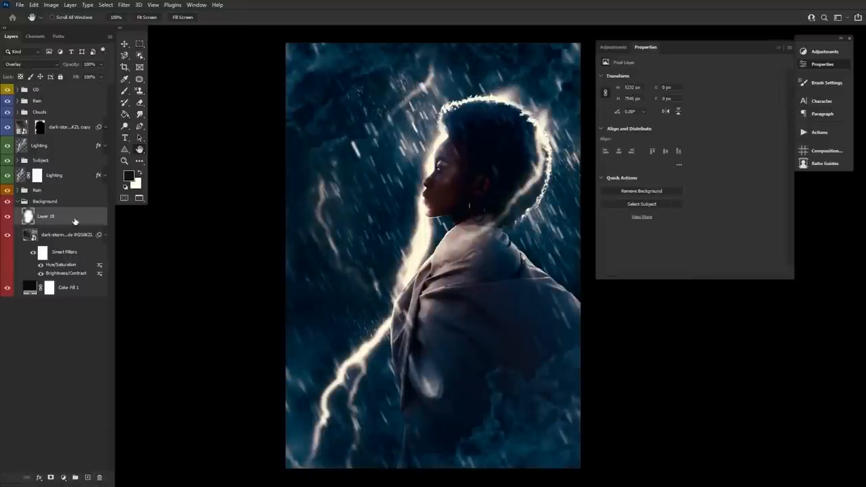
Add a Curves adjustment bent into an S-curve for deeper shadows and brighter highlights.
click(612, 46)
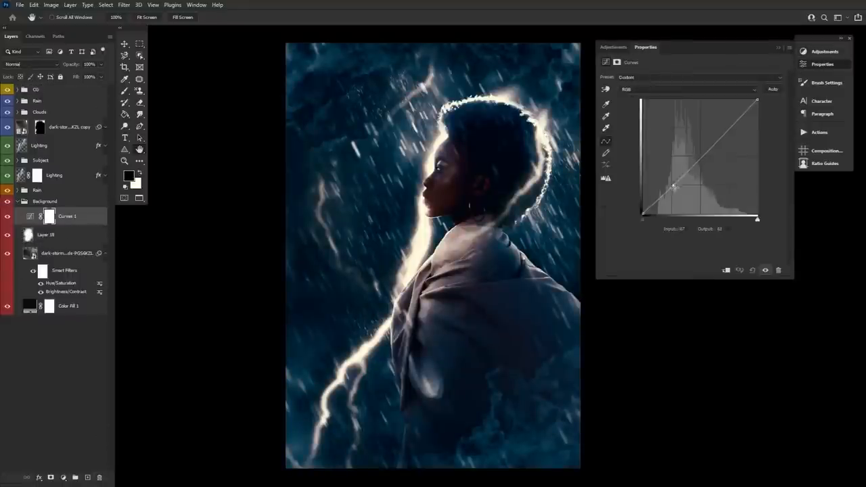
drag(676, 187, 729, 119)
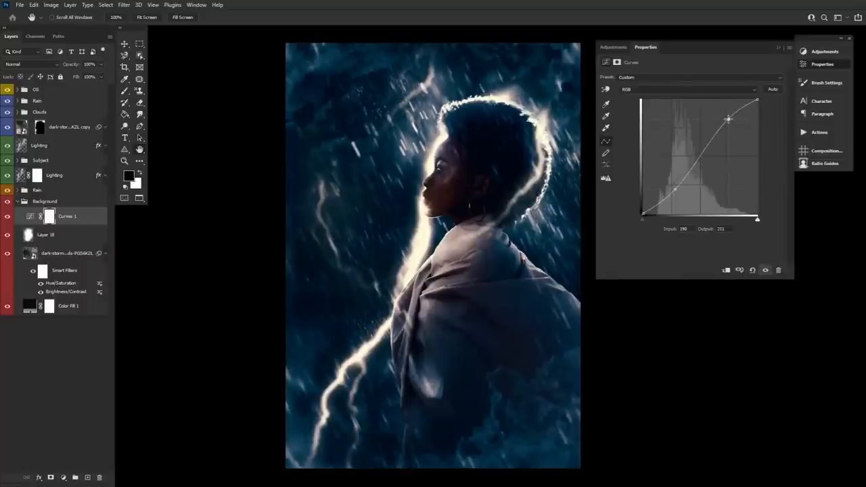
drag(729, 119, 728, 118)
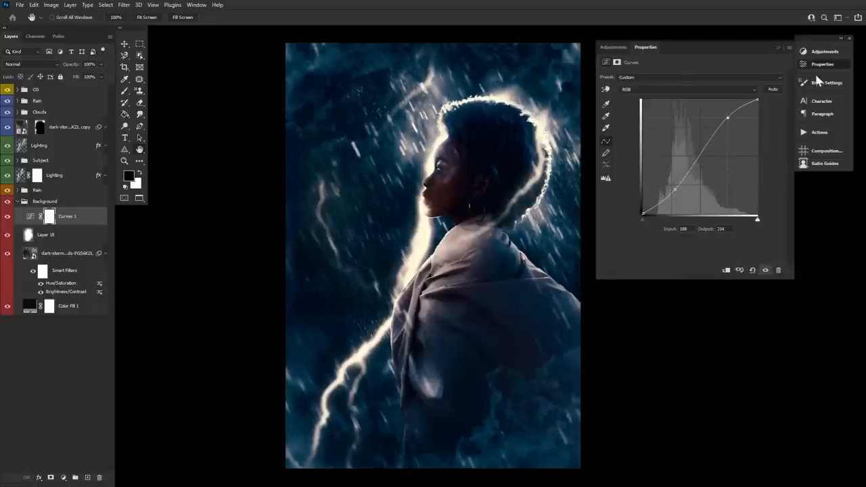
click(823, 65)
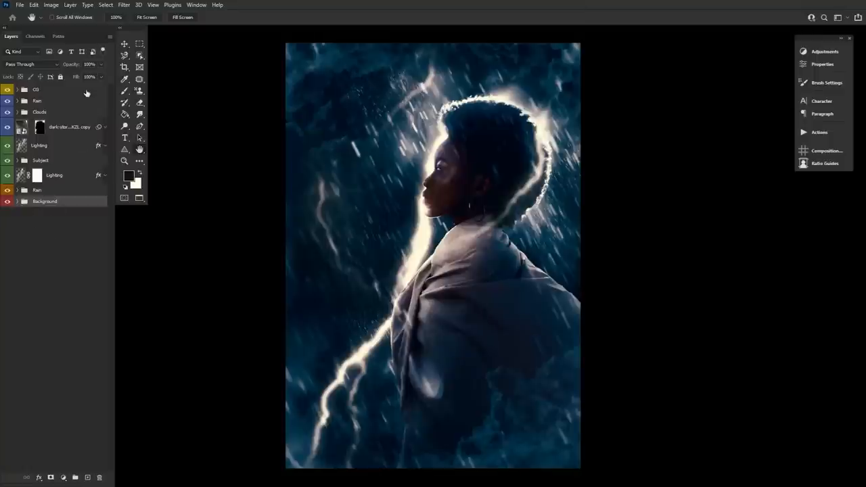
Add a Hue/Saturation adjustment, nudging hue toward teal-blue and raising saturation slightly.
click(804, 51)
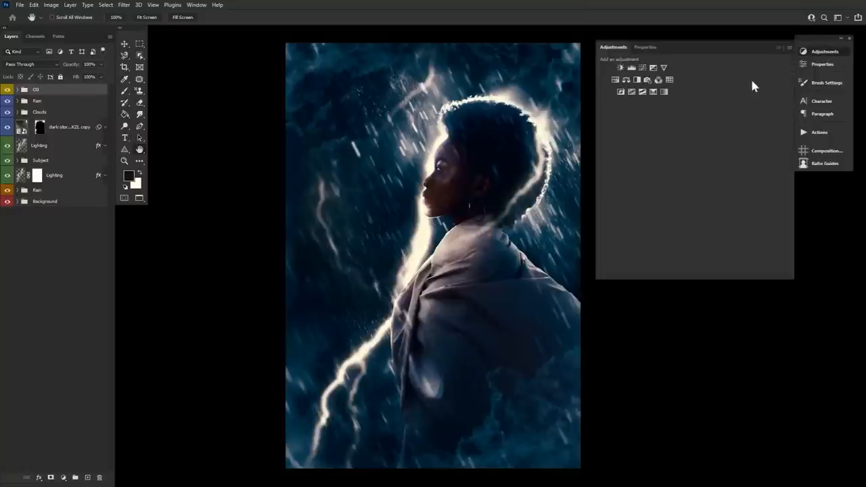
click(647, 78)
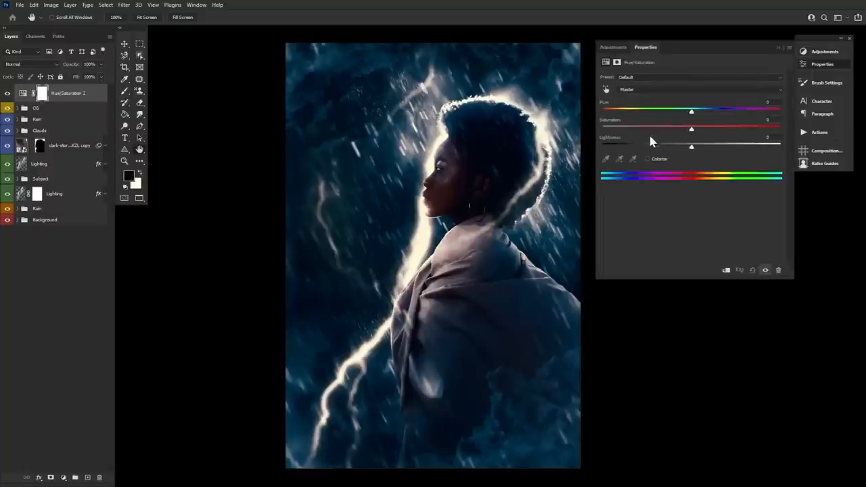
drag(691, 111, 671, 111)
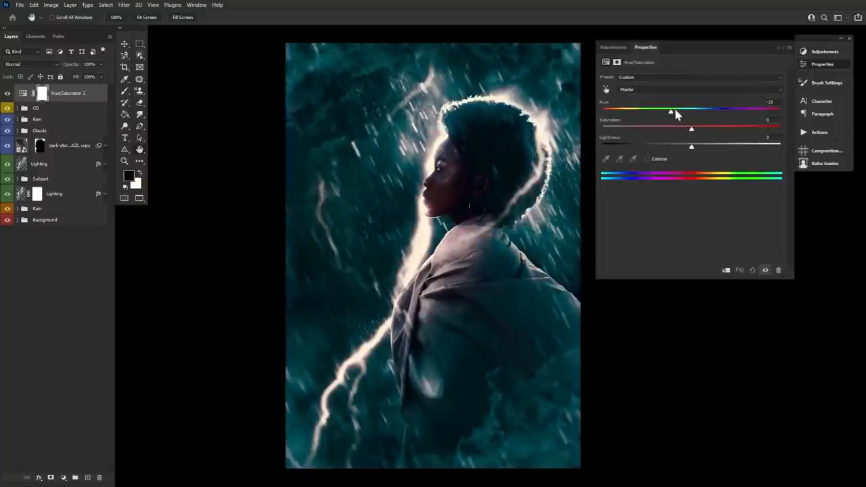
drag(692, 127, 709, 127)
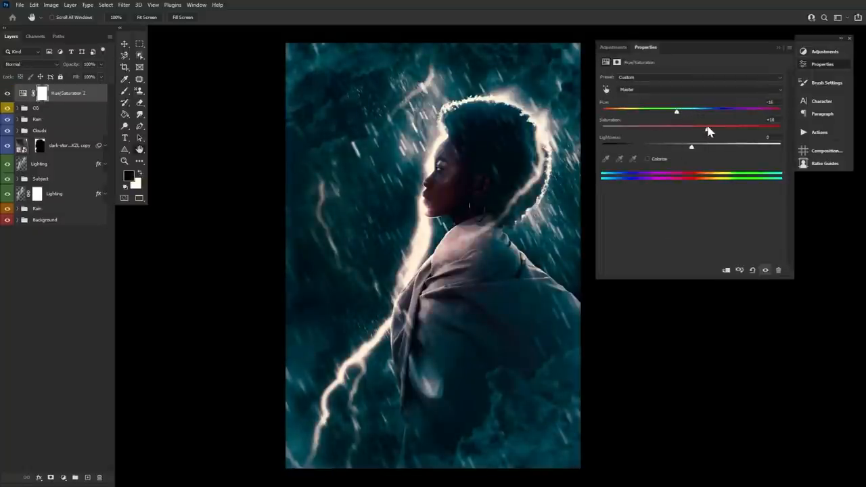
drag(710, 128, 701, 128)
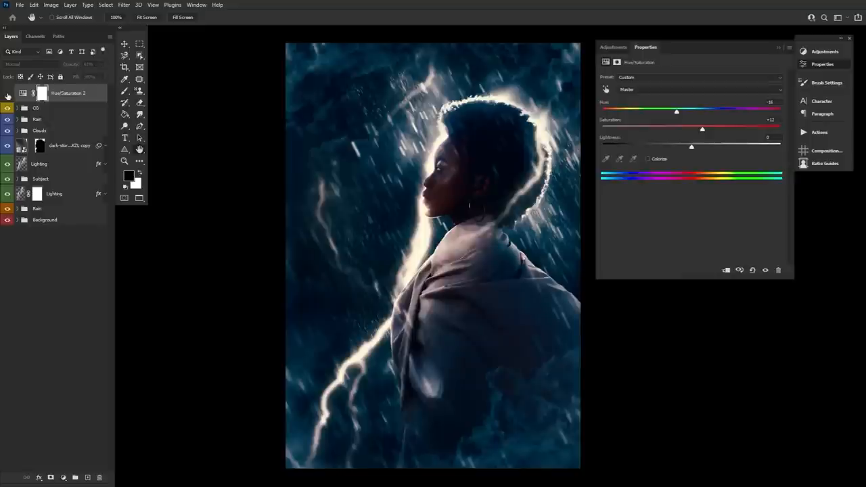
mouse_move(97, 338)
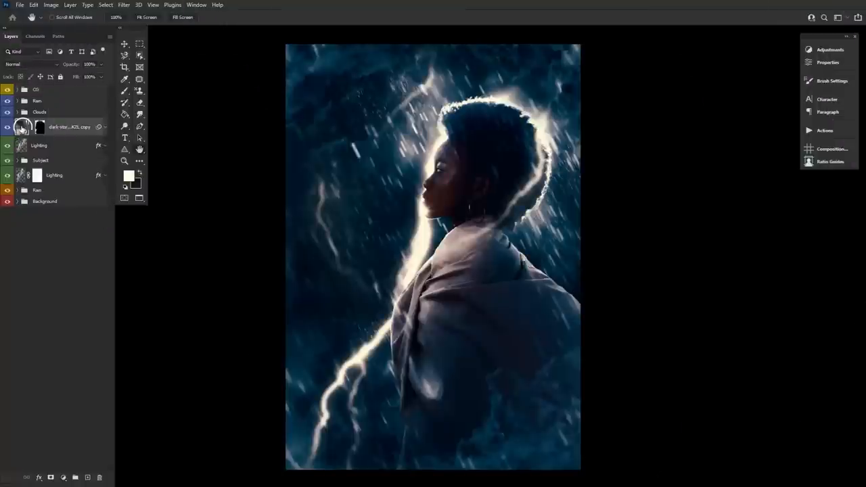
Expand and toggle the color-grading group, disable the Color Lookup layer's mask, then collapse the group.
click(17, 160)
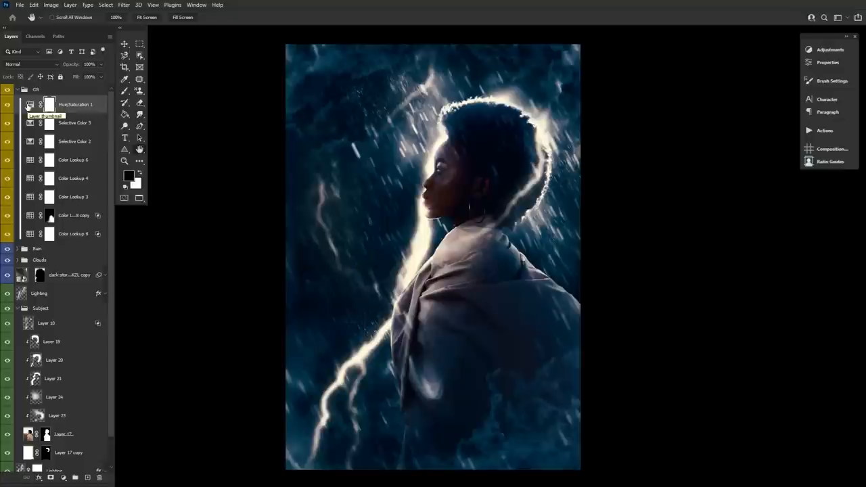
click(17, 89)
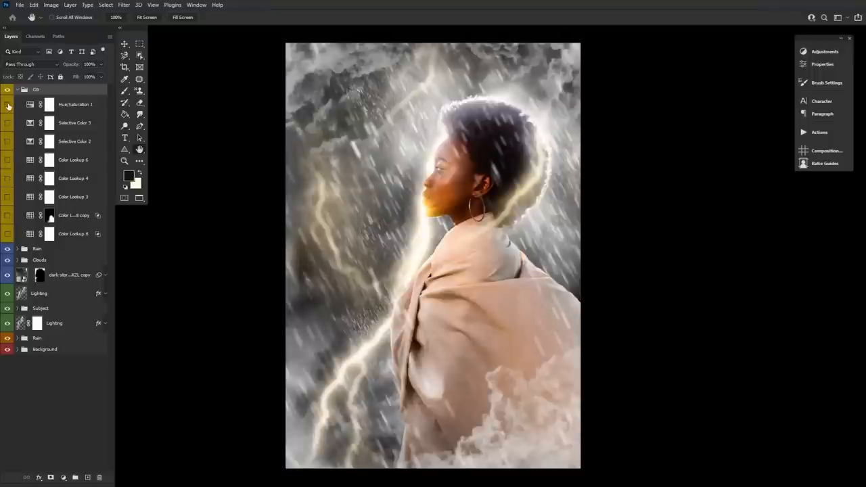
mouse_move(9, 106)
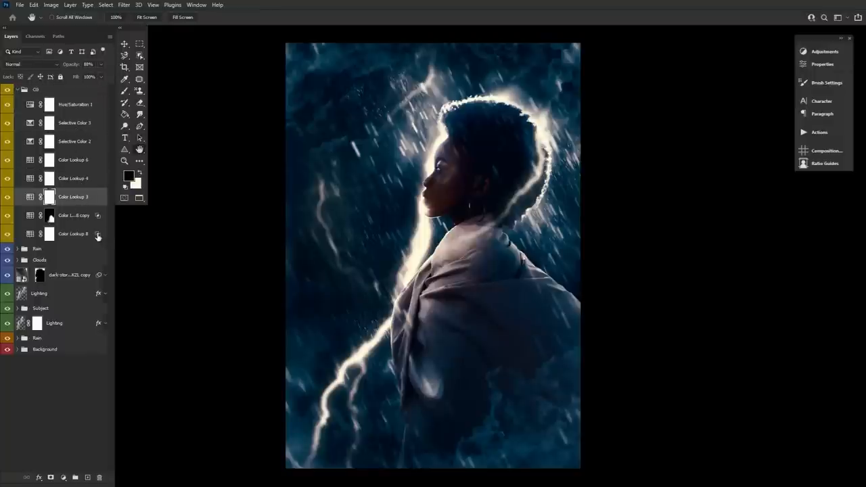
double_click(73, 233)
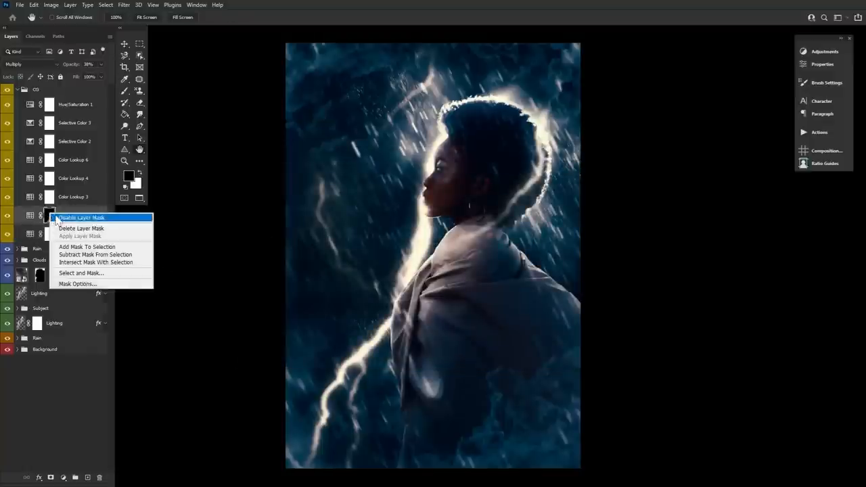
click(82, 216)
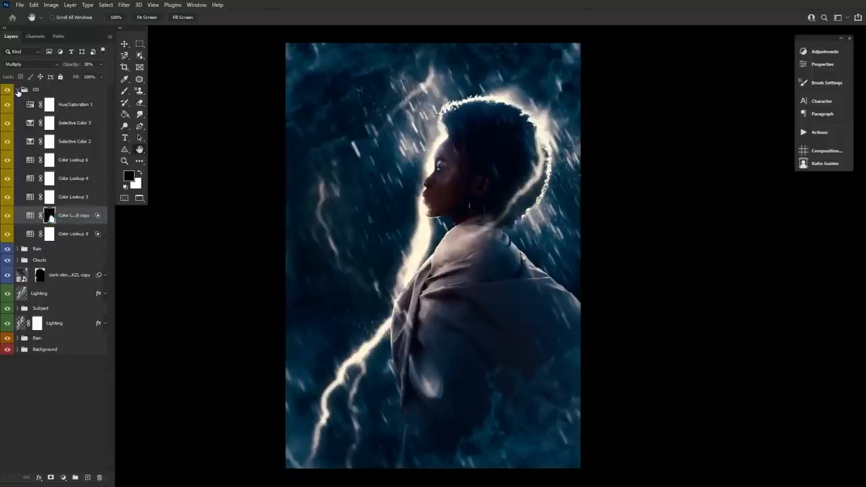
click(16, 90)
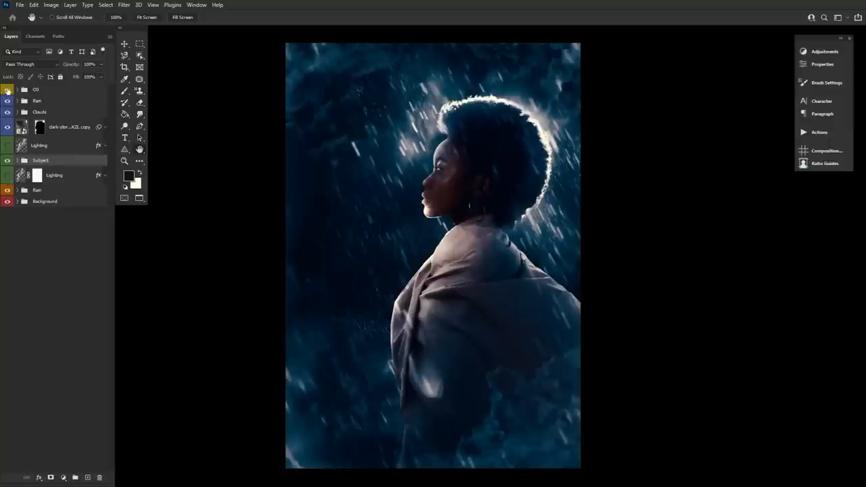
Show the lightning glow layer again, then switch to the golden-field photo document.
click(8, 90)
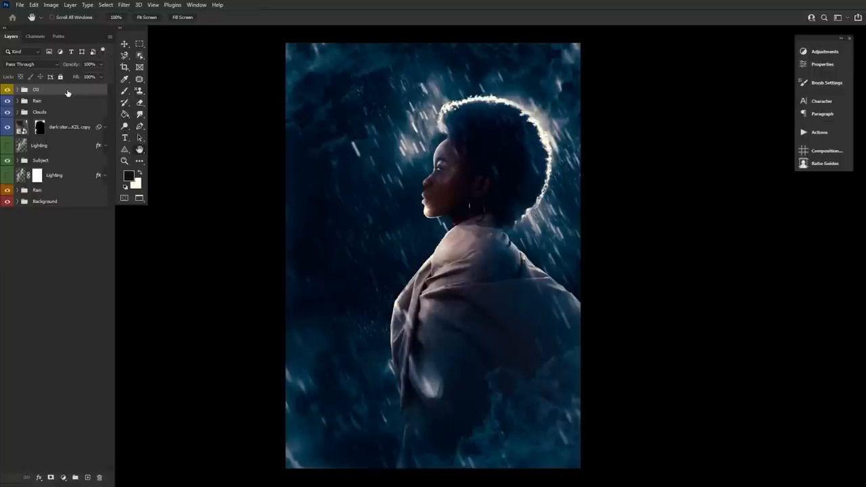
mouse_move(70, 92)
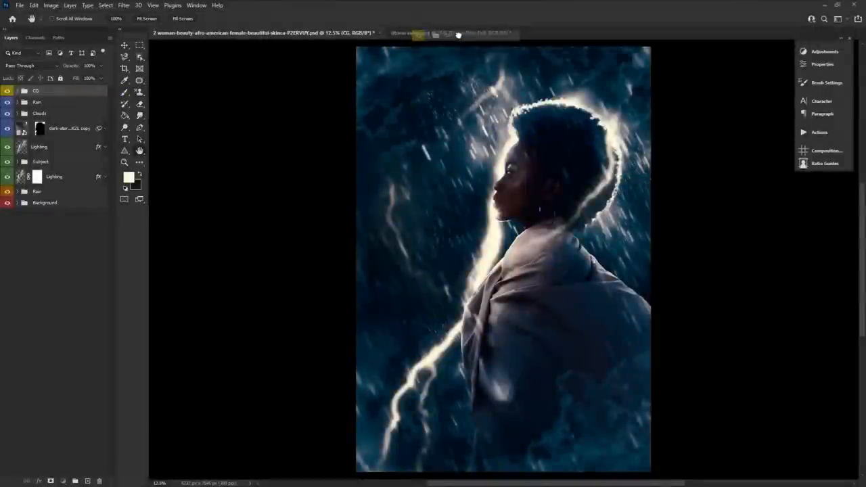
click(436, 32)
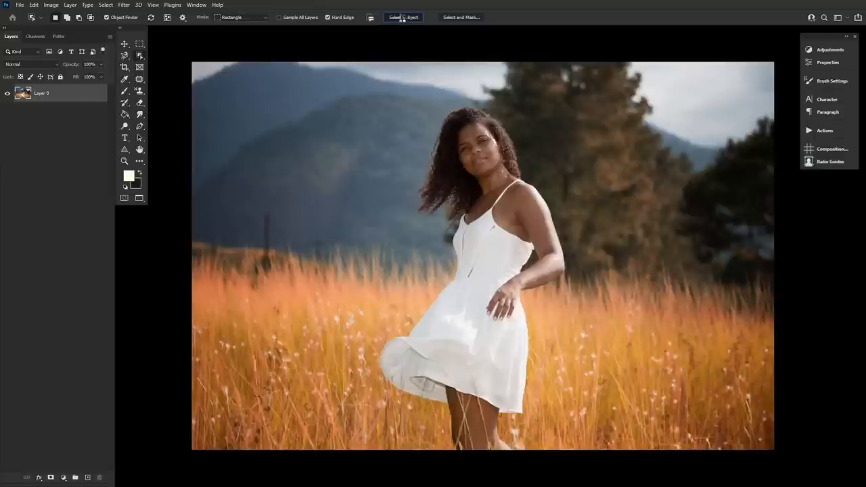
Use Select Subject to select the woman in the golden field photo.
click(403, 16)
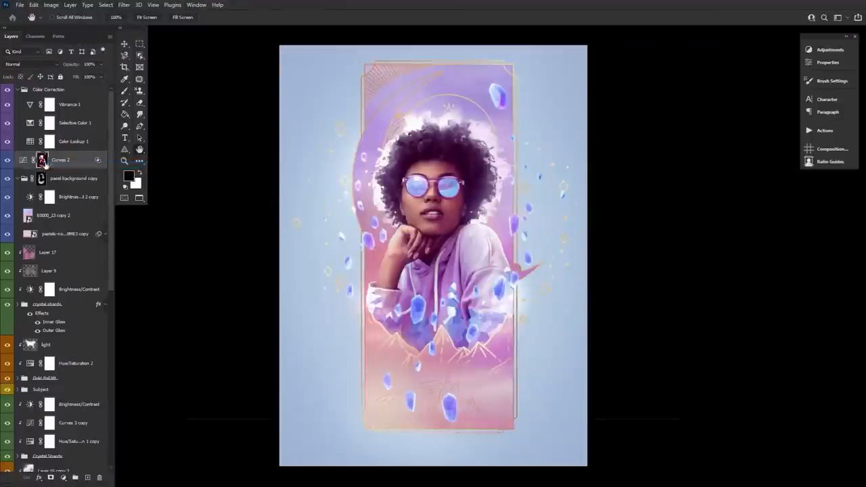
right_click(49, 179)
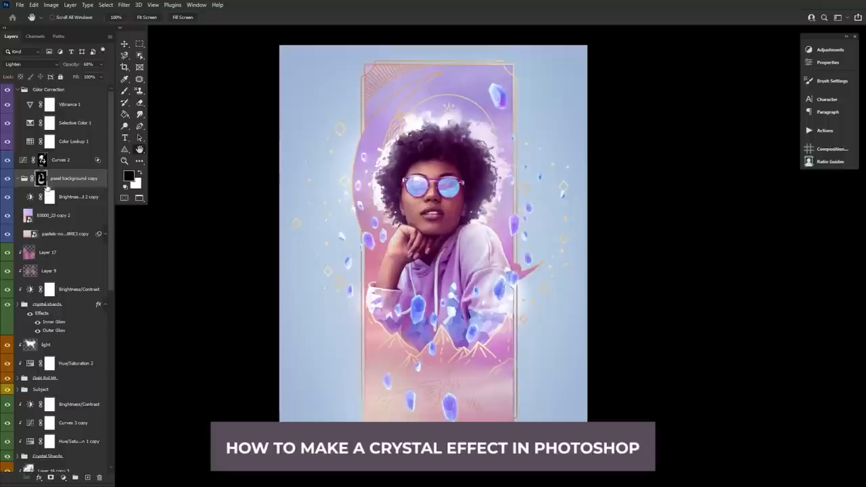
scroll(down, 3)
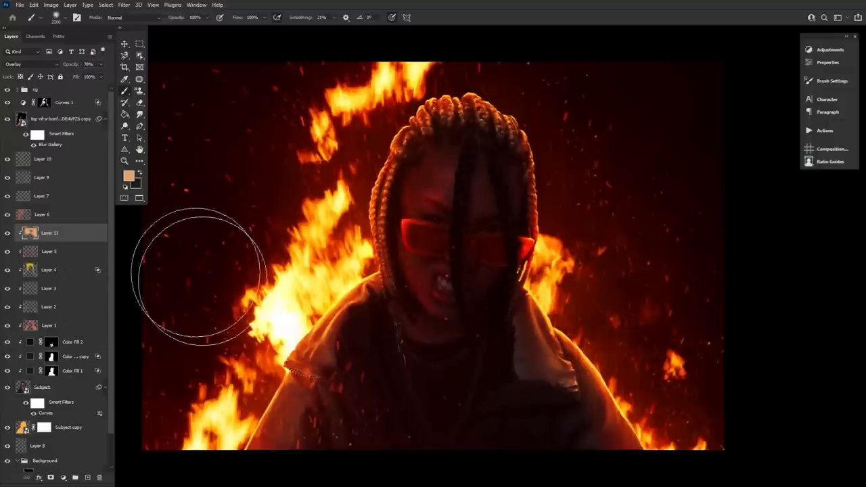
mouse_move(761, 336)
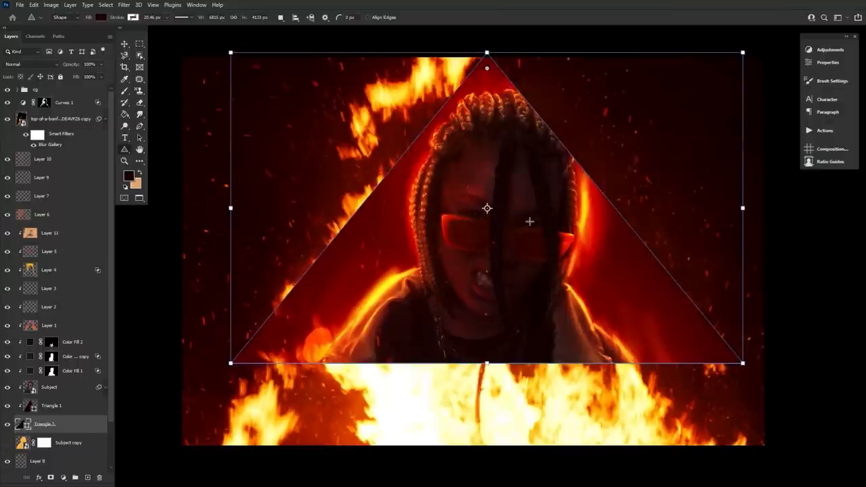
mouse_move(143, 161)
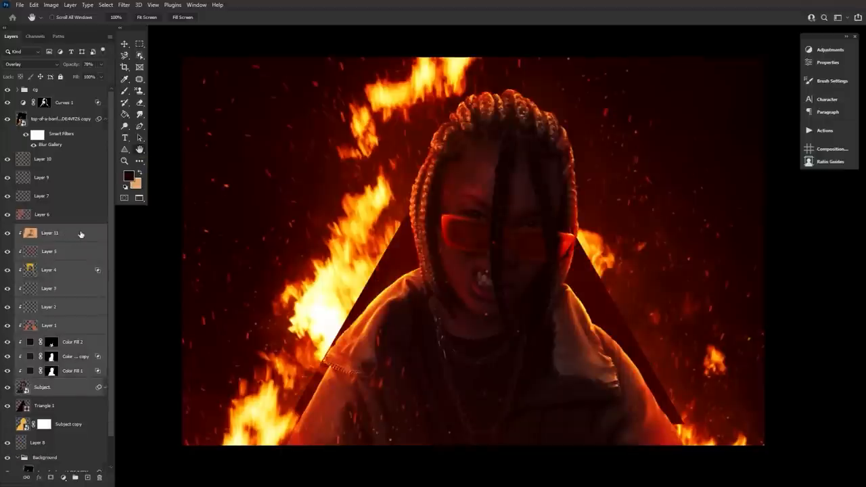
Bring up the Subject (flat).png document showing the blue crystal cutout.
right_click(48, 232)
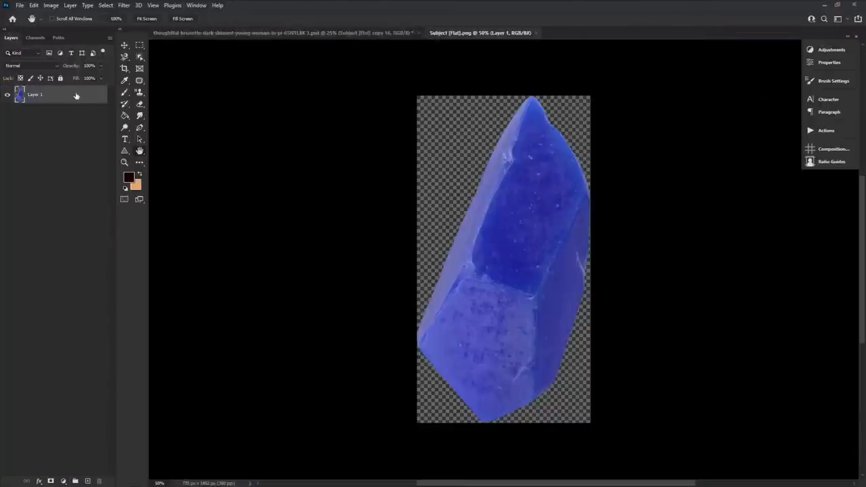
Switch back to the pastel portrait document to place the copied crystal layer.
click(284, 32)
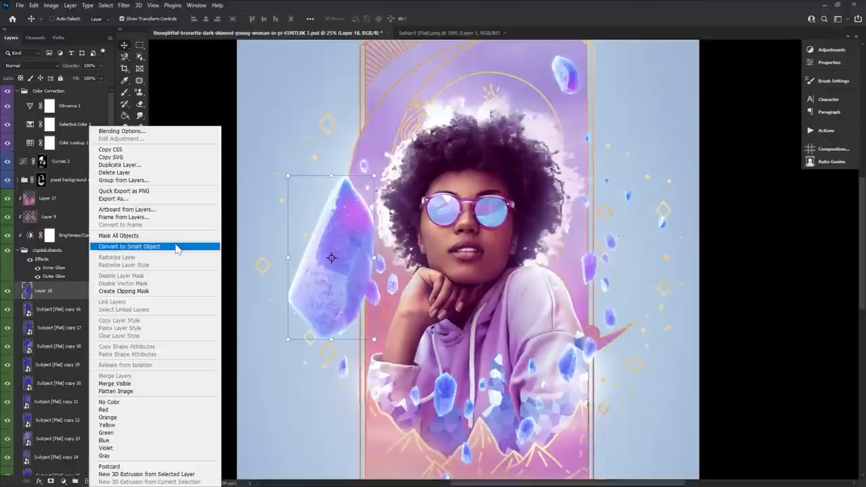
Convert the crystal to a smart object, then scale and tilt it beside the woman's chin.
click(129, 247)
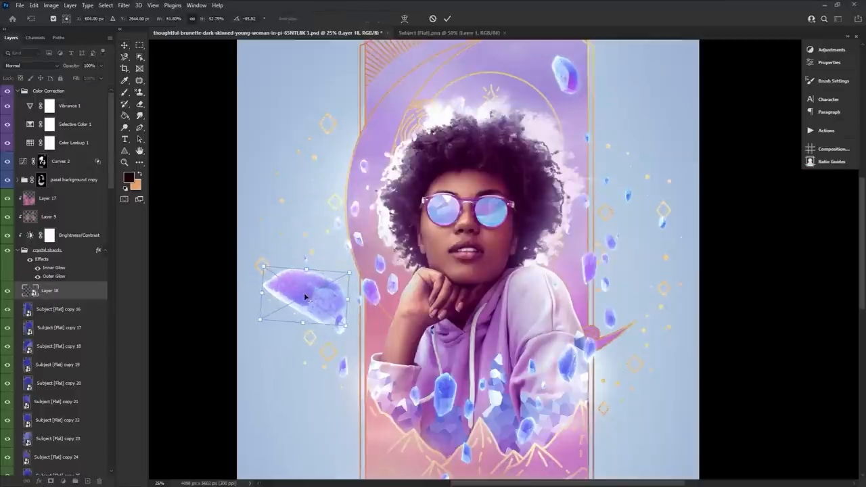
drag(303, 297, 338, 422)
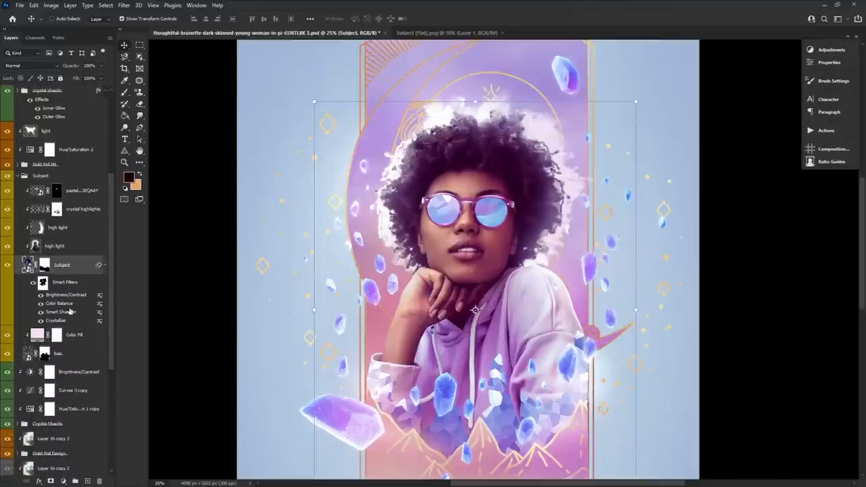
mouse_move(177, 50)
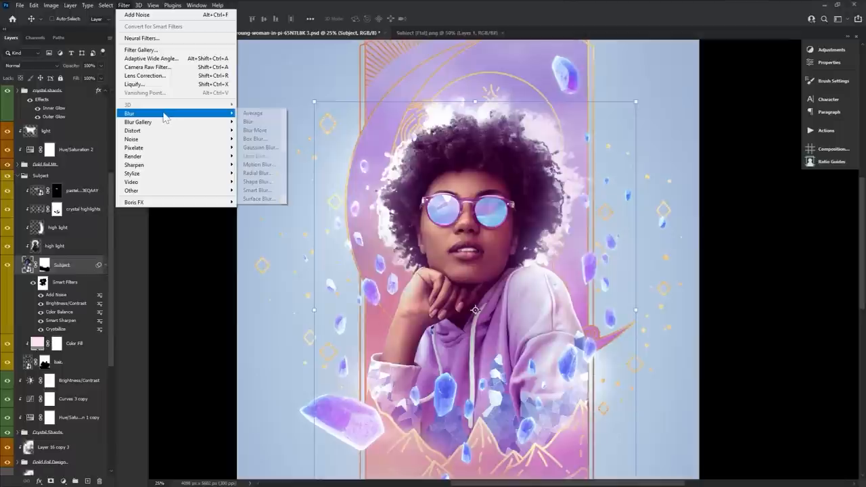
Apply a Gaussian Blur smart filter to the subject layer and fine-tune its radius.
click(260, 148)
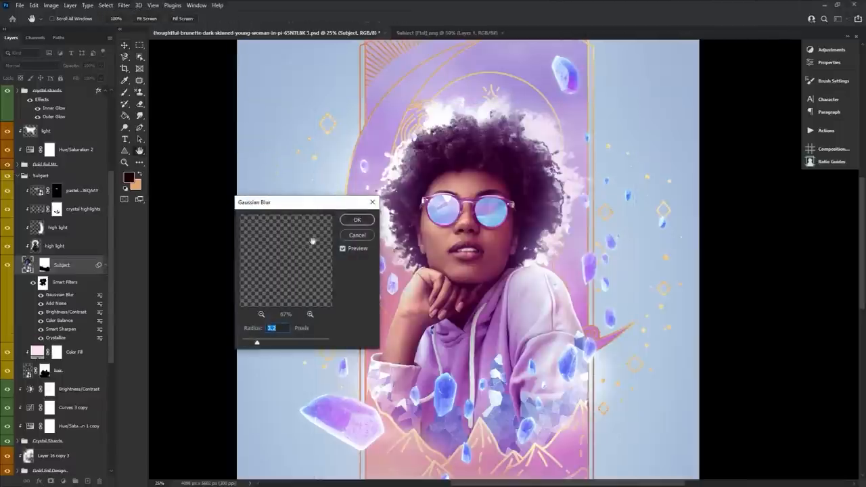
click(358, 220)
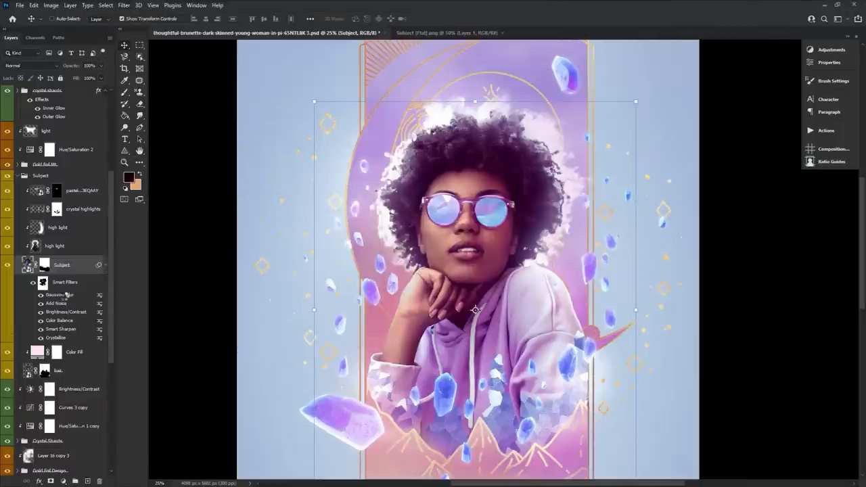
double_click(59, 295)
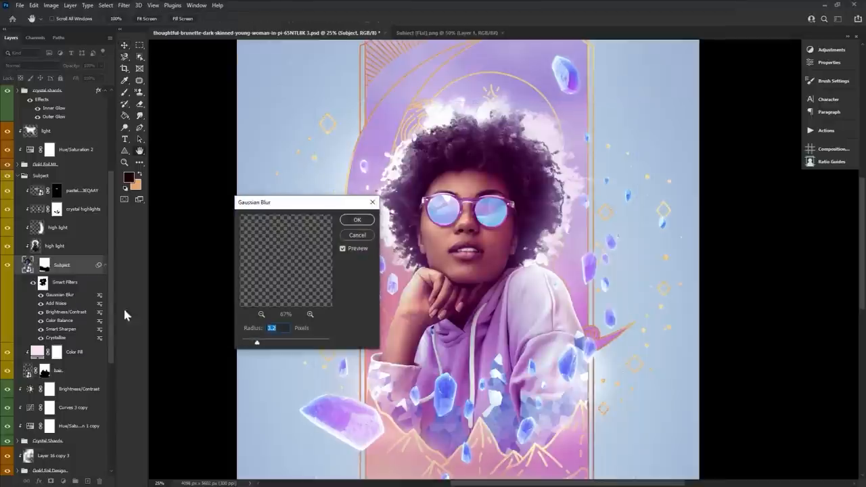
drag(257, 341, 270, 341)
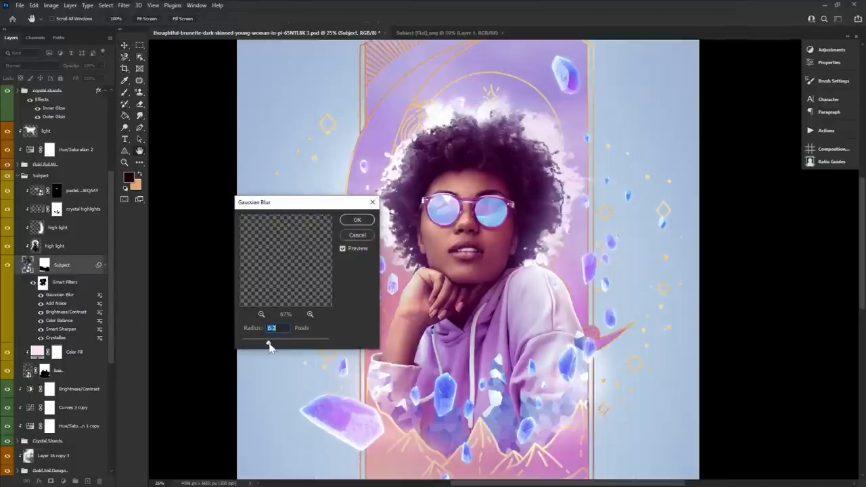
click(357, 219)
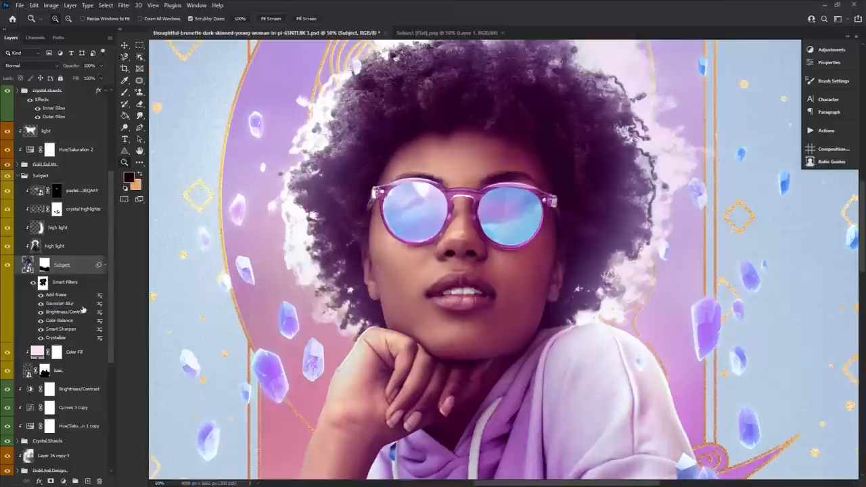
mouse_move(65, 312)
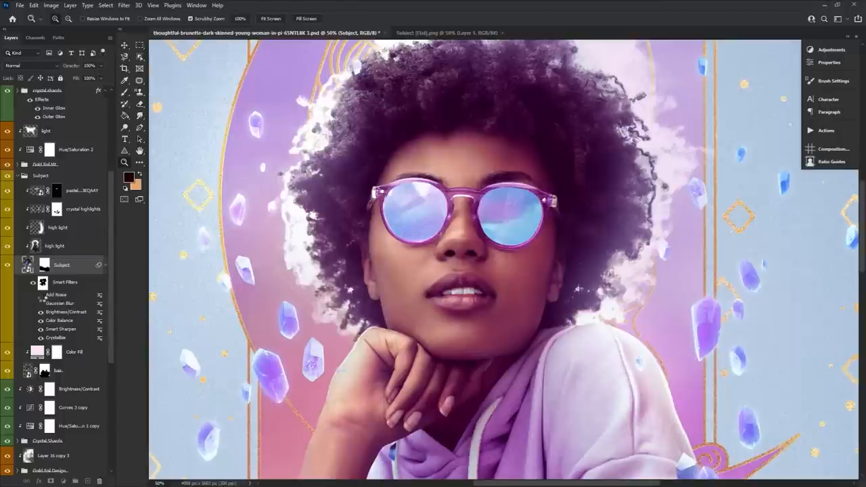
mouse_move(43, 295)
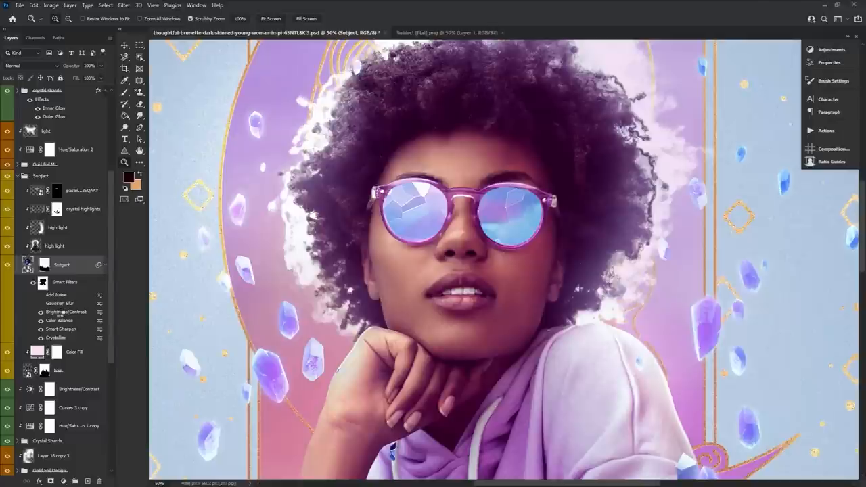
Inspect and dismiss the Brightness/Contrast smart filter settings before disabling the filter mask.
double_click(68, 312)
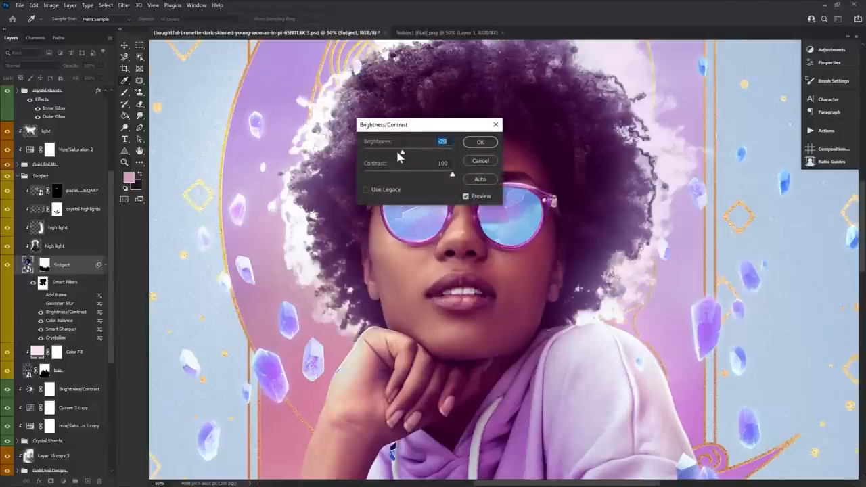
click(480, 142)
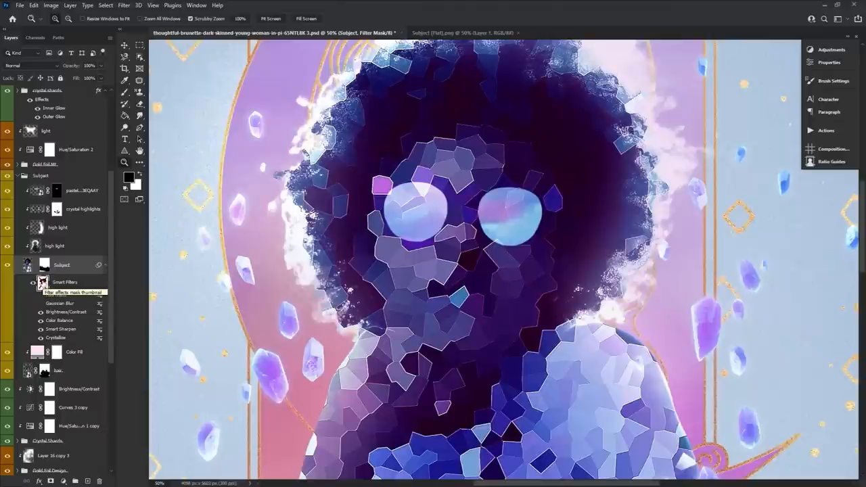
Return to the fire portrait composite and cancel the smart object rasterize prompt.
right_click(42, 283)
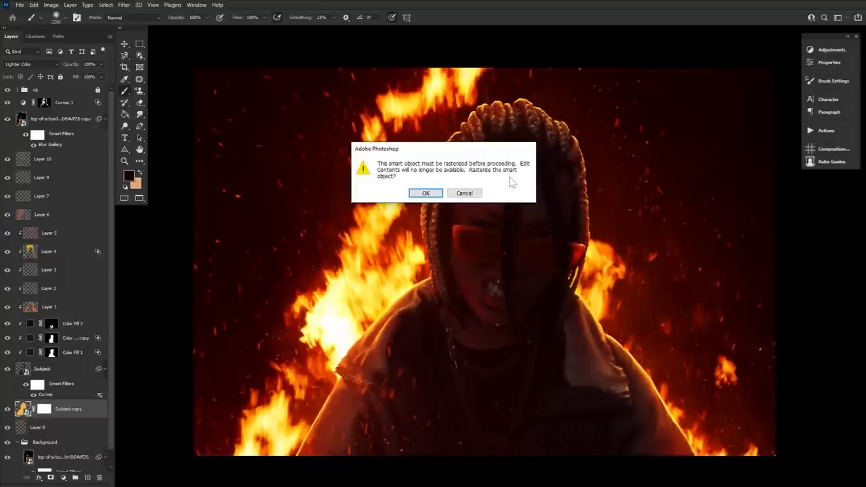
mouse_move(464, 192)
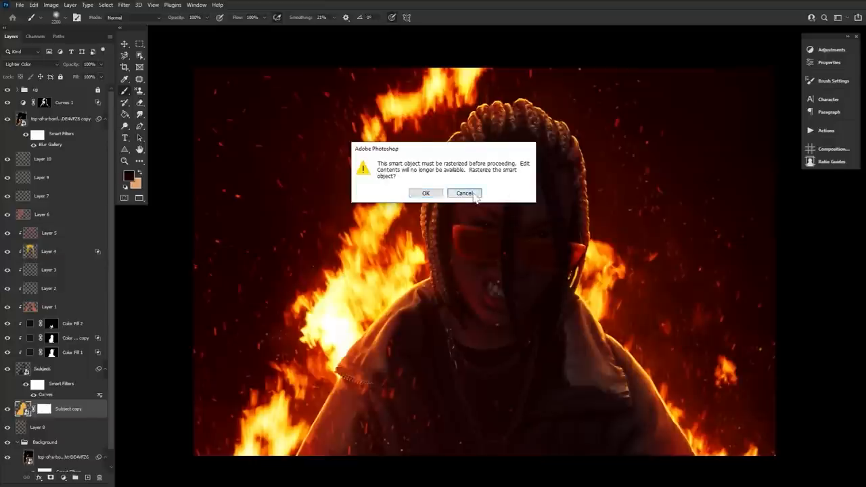
click(464, 192)
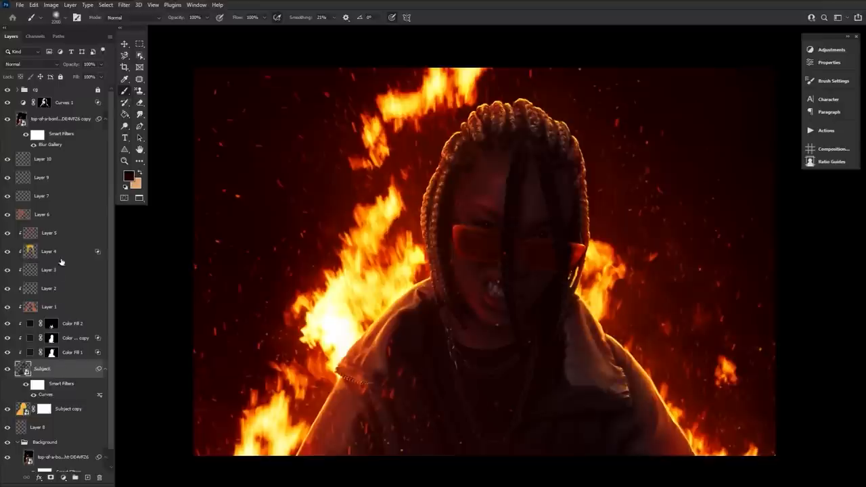
Open the subject smart object's contents to reveal the layered cut-out figure.
right_click(51, 250)
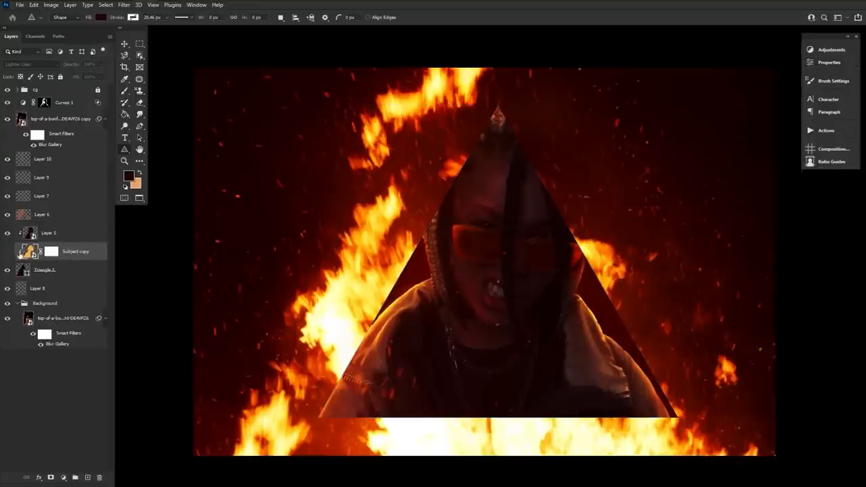
click(45, 271)
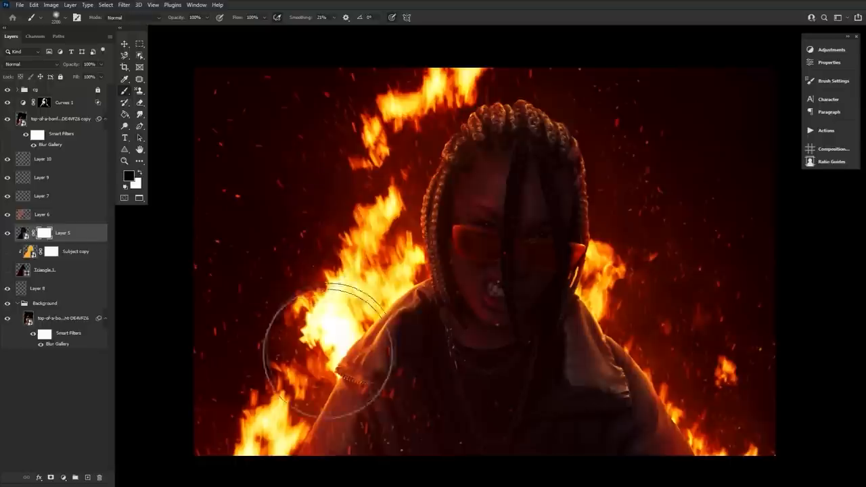
mouse_move(788, 366)
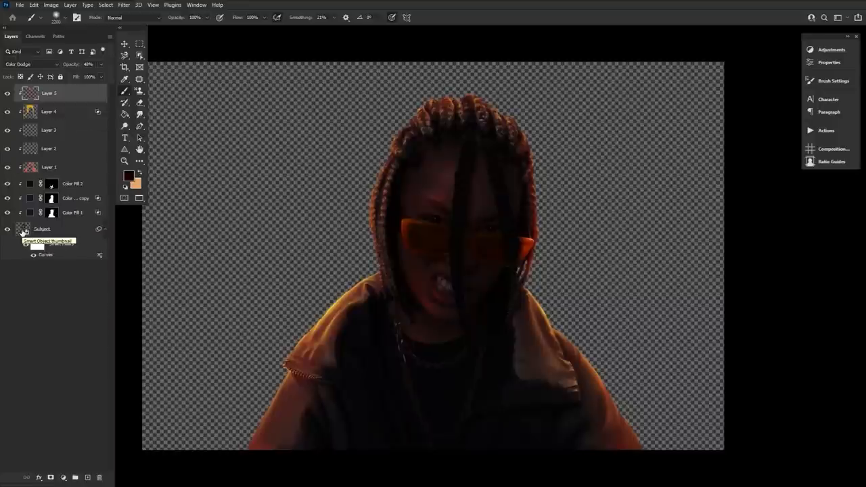
Open the original graffiti-wall photo inside the smart object and enable its layer mask.
click(42, 229)
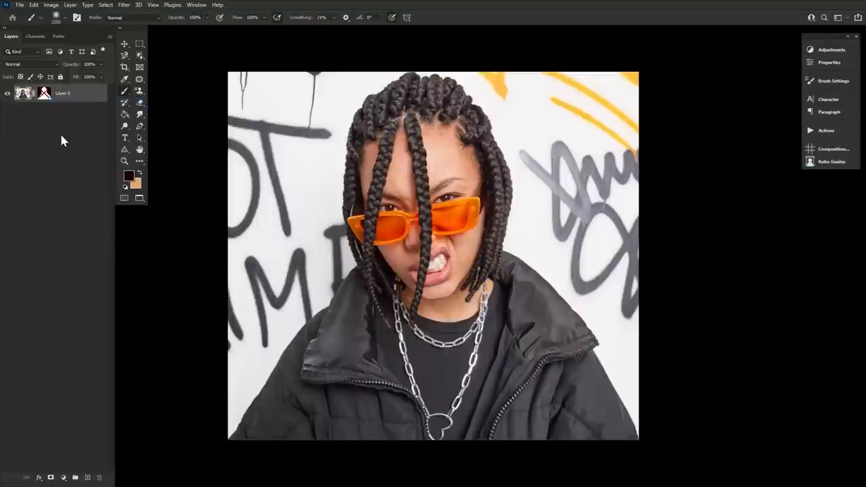
right_click(44, 92)
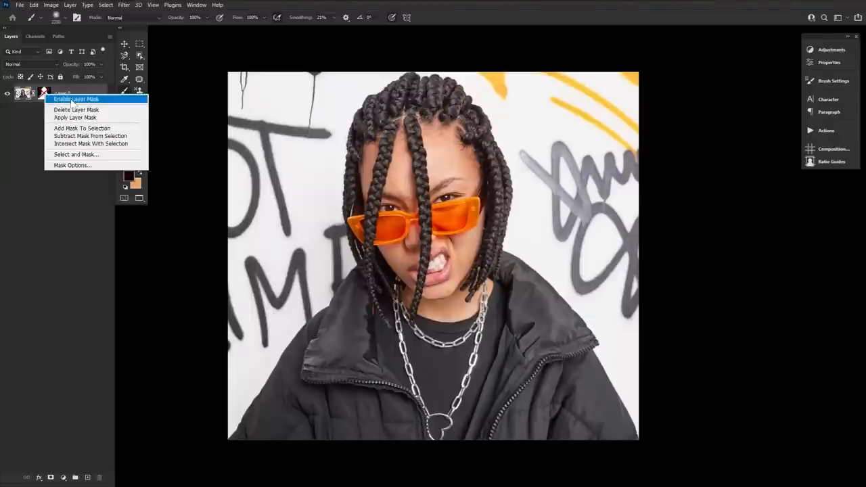
click(19, 5)
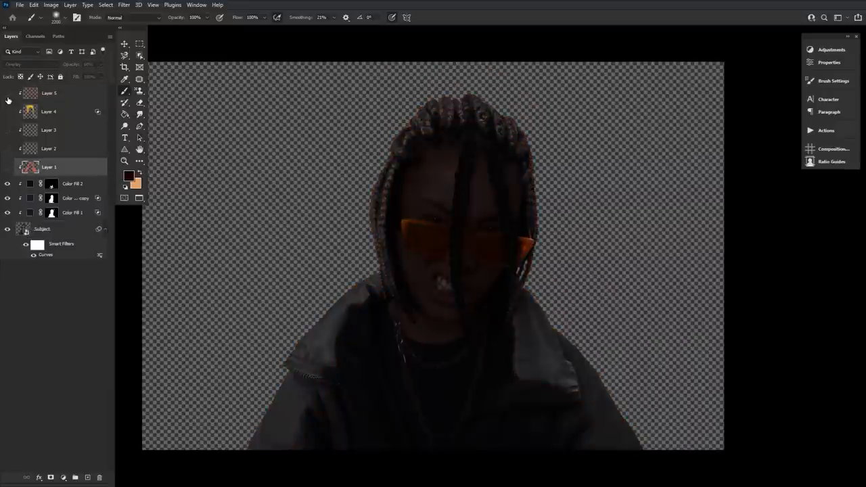
Save and close Layer 5.psb, acknowledging the notice, and float its document window.
click(19, 5)
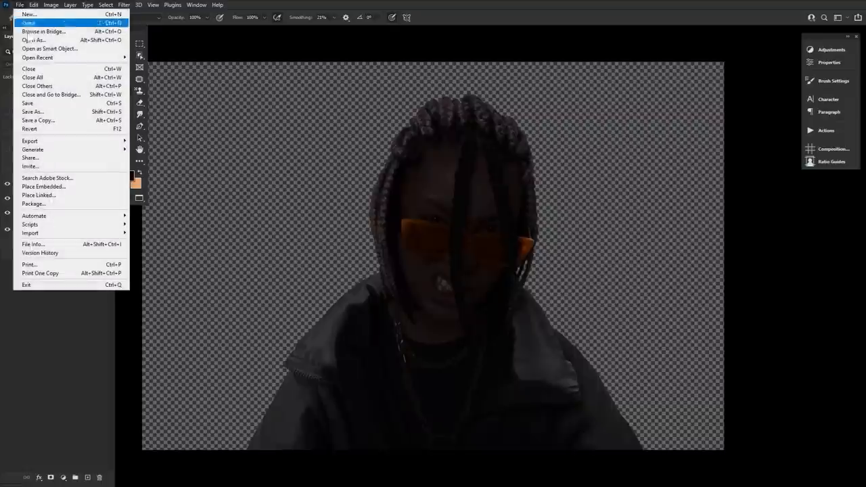
mouse_move(48, 49)
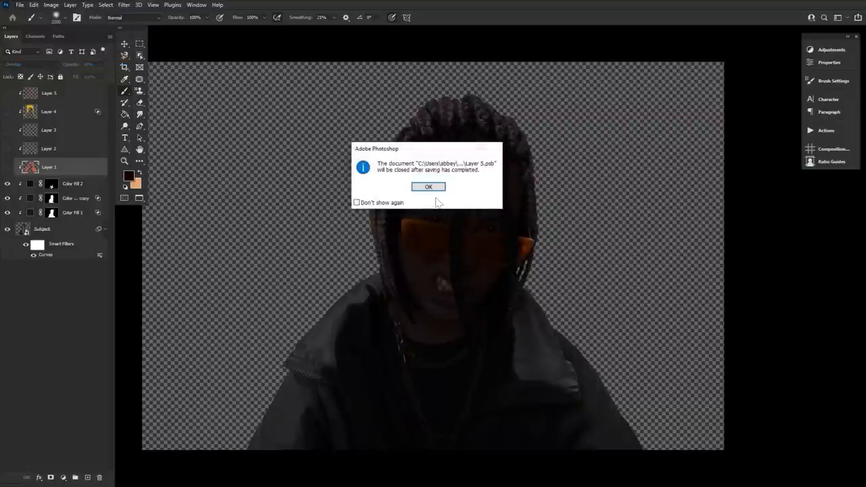
click(427, 186)
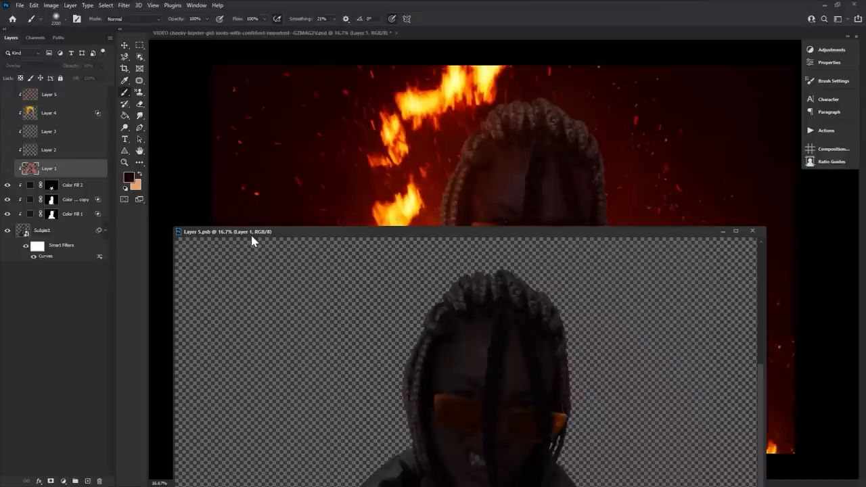
click(454, 341)
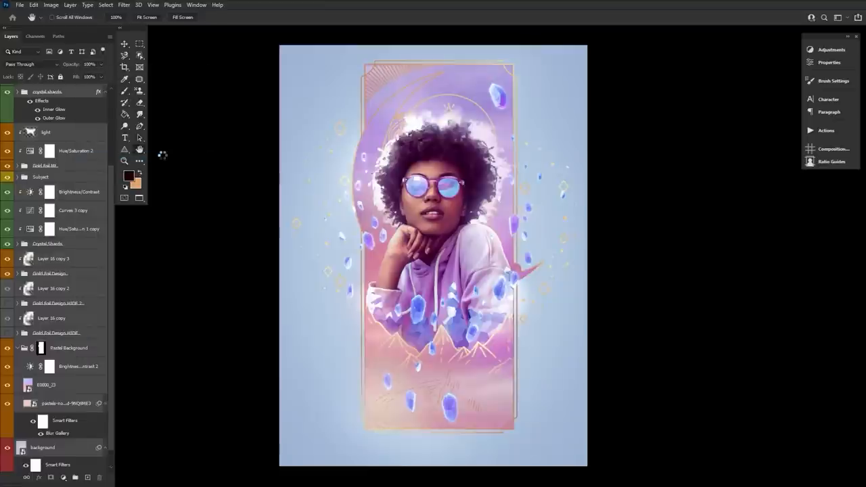
click(123, 5)
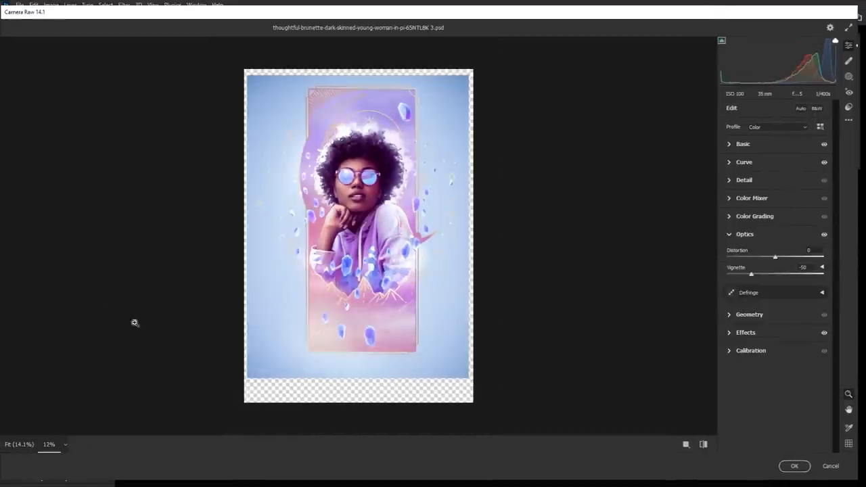
click(795, 466)
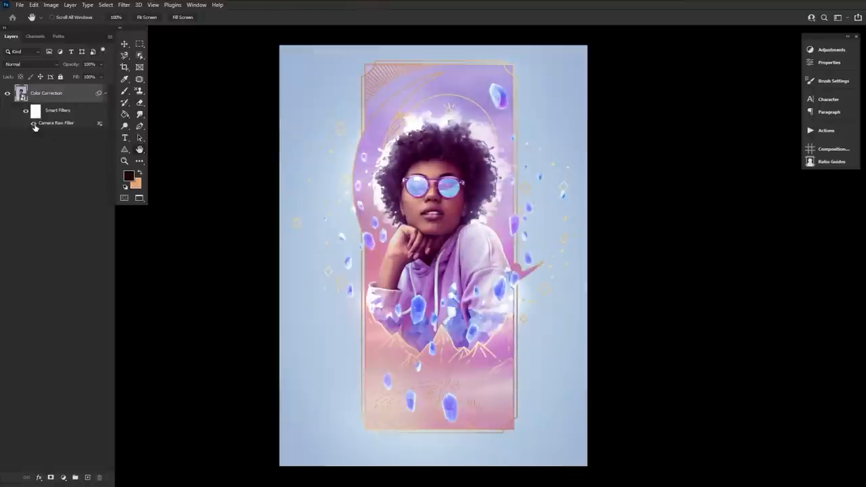
click(34, 122)
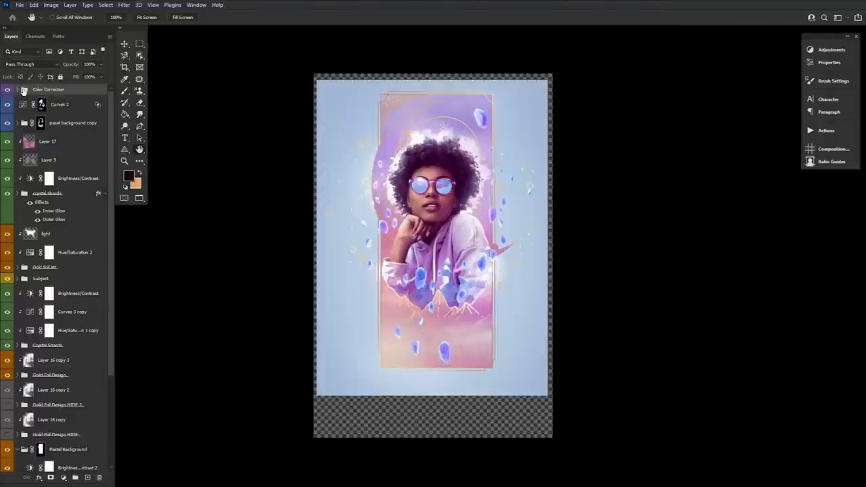
mouse_move(24, 89)
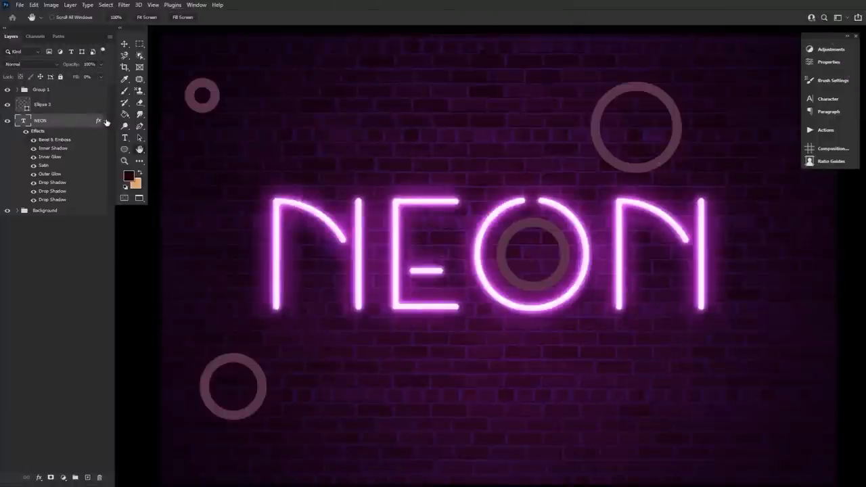
mouse_move(98, 120)
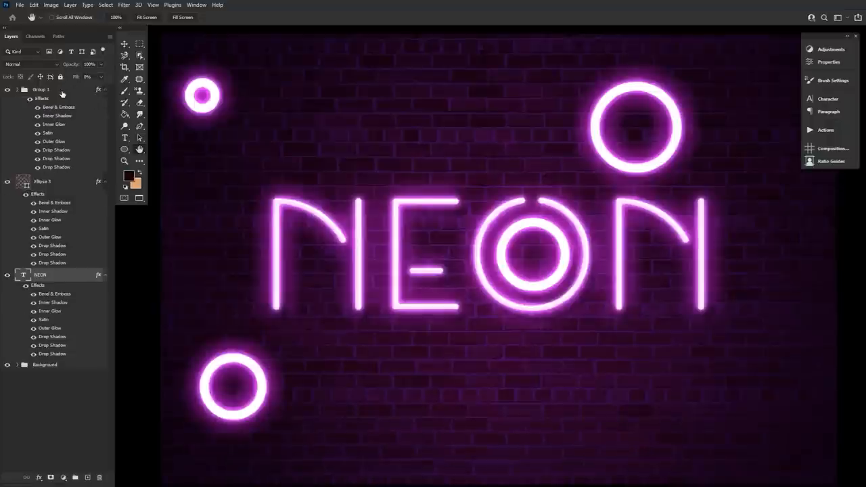
Collapse the effect lists under Group 1 and Ellipse 1, then bring up the NEON text's Layer Style.
click(17, 90)
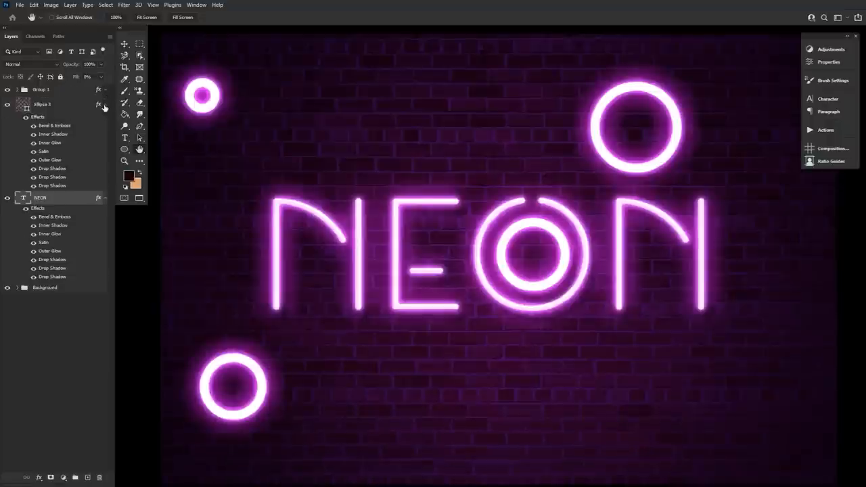
click(106, 105)
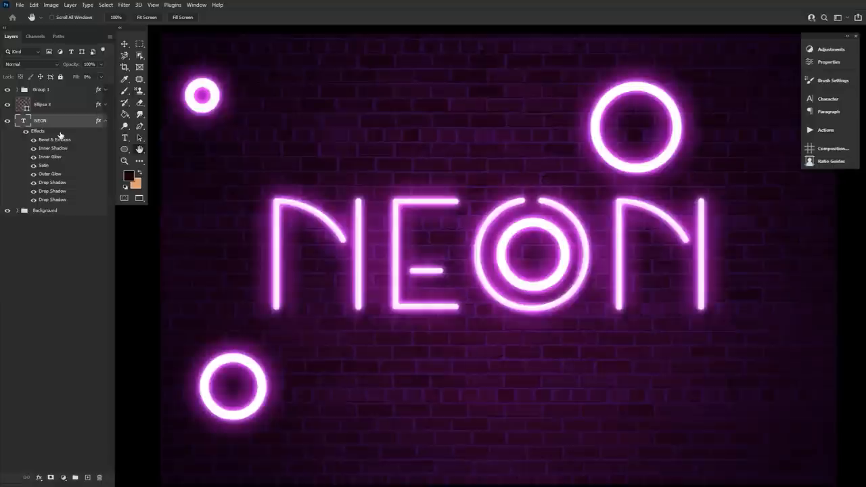
double_click(54, 130)
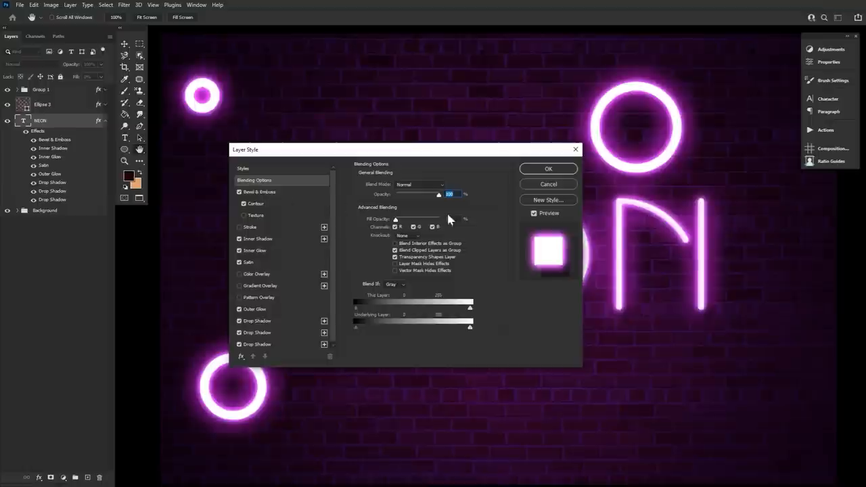
Save the NEON glow as a new style preset with layer effects and blending options included.
click(548, 201)
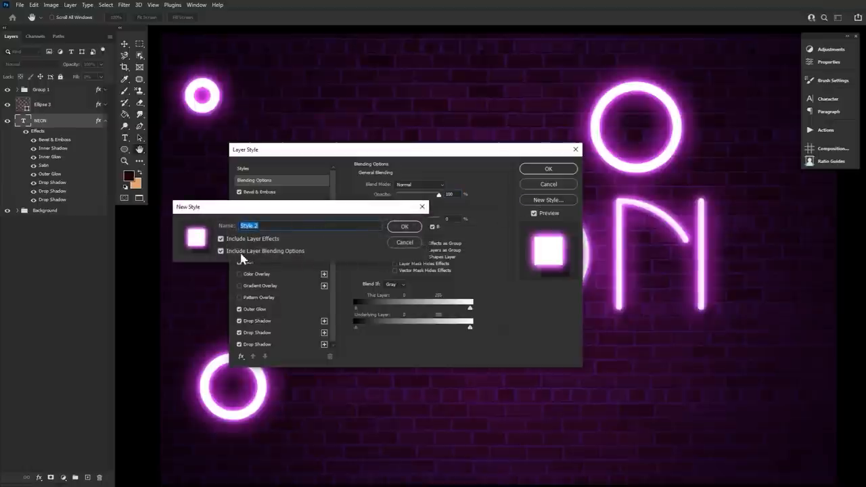
click(220, 250)
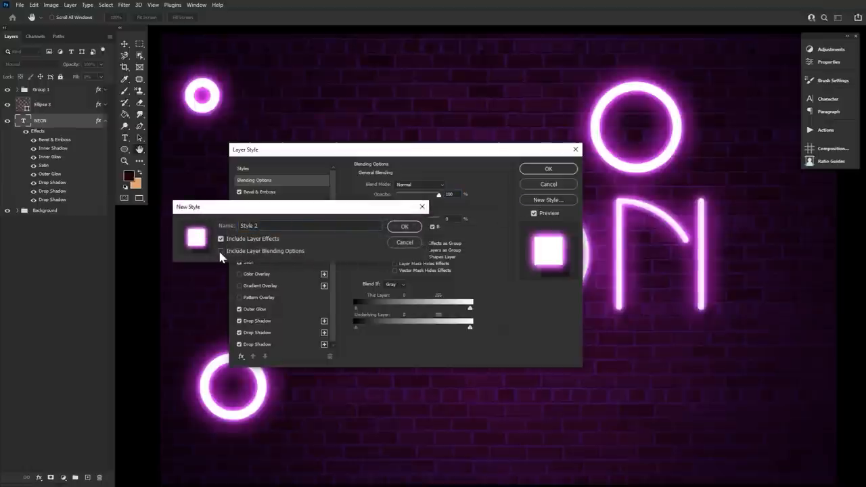
click(220, 250)
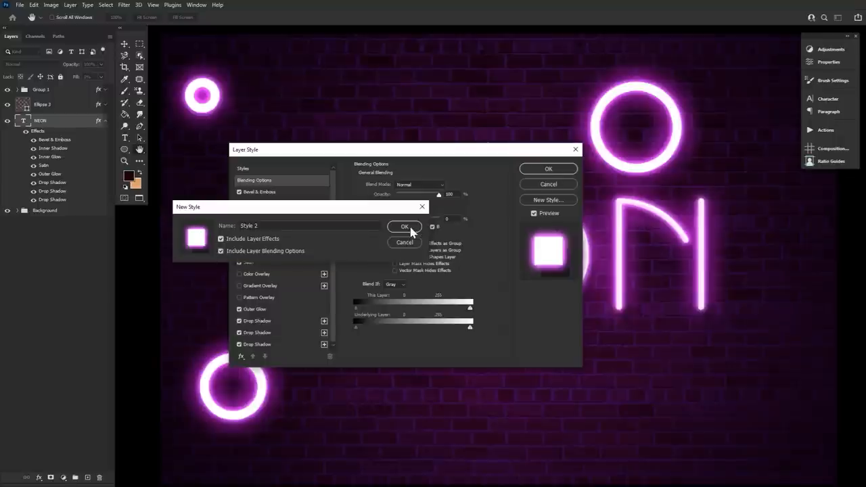
click(404, 228)
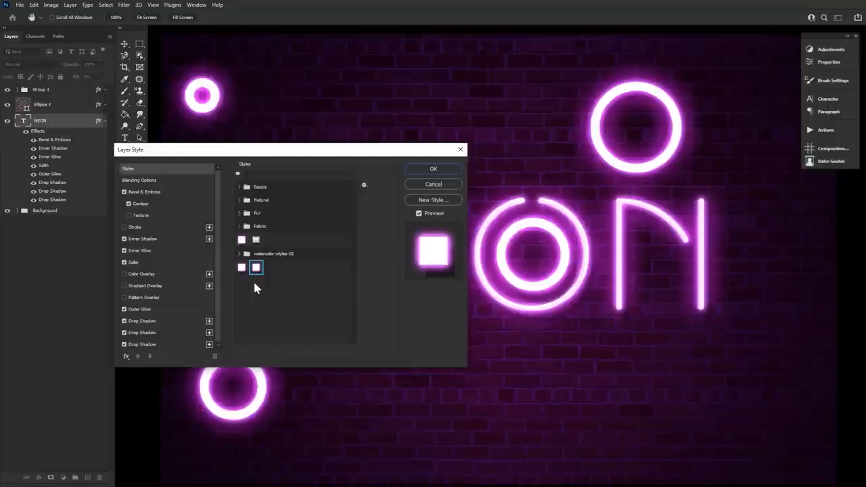
Apply a translucent glass-like preset style to the NEON text.
click(256, 240)
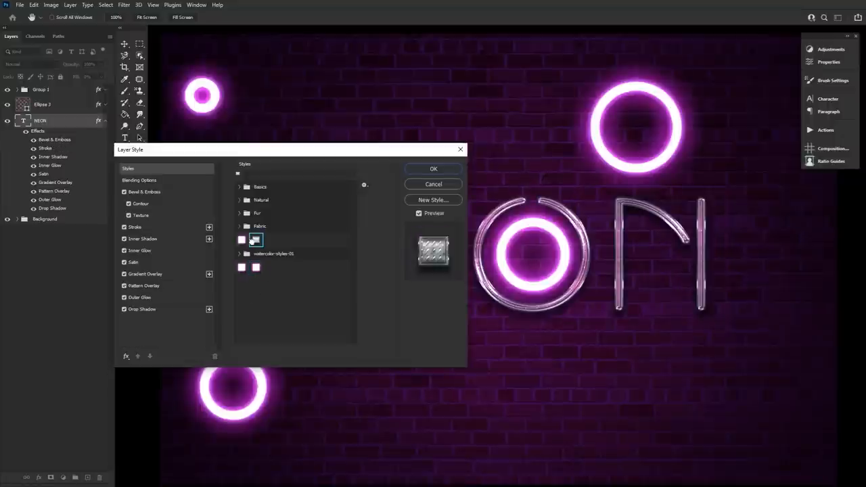
mouse_move(434, 170)
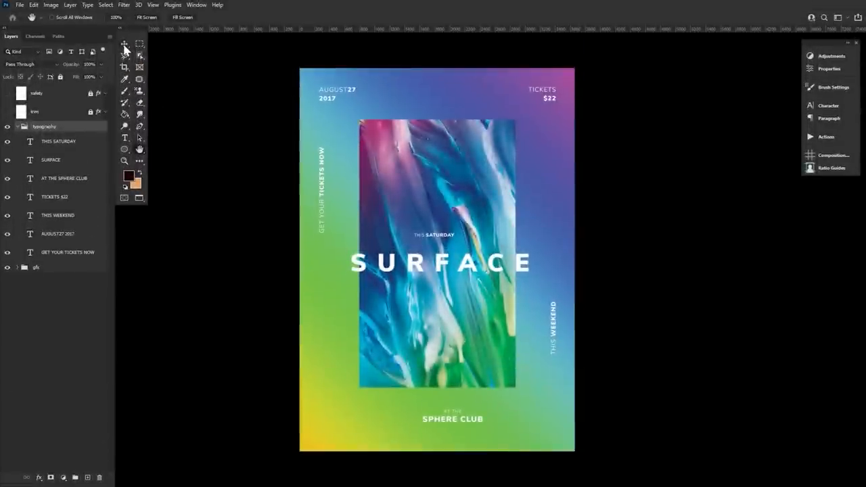
With the Move tool, select the SURFACE and AT THE SPHERE CLUB text layers and align their right edges.
click(124, 35)
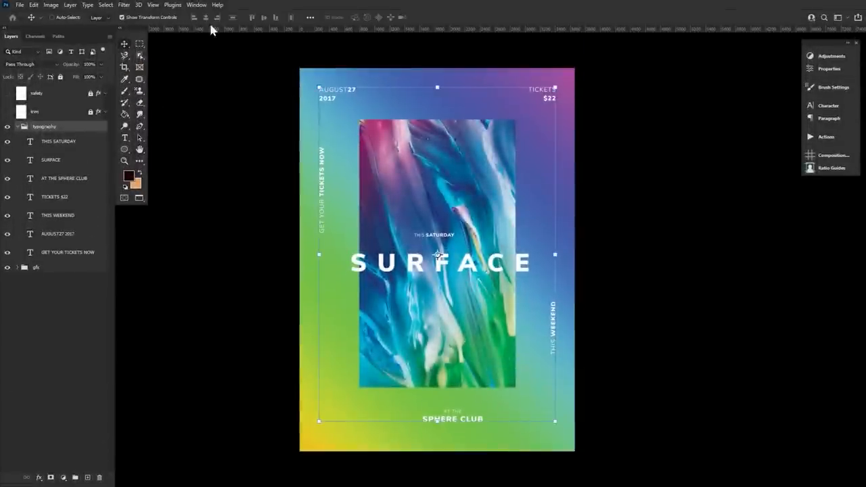
mouse_move(81, 157)
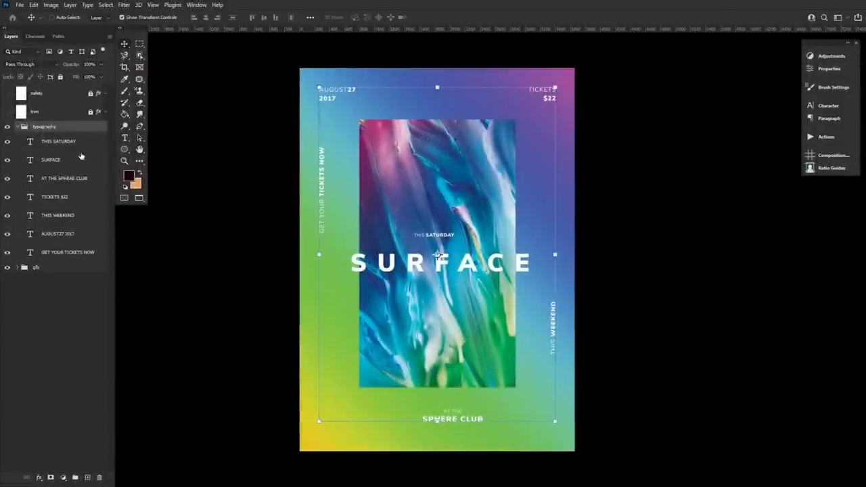
click(52, 160)
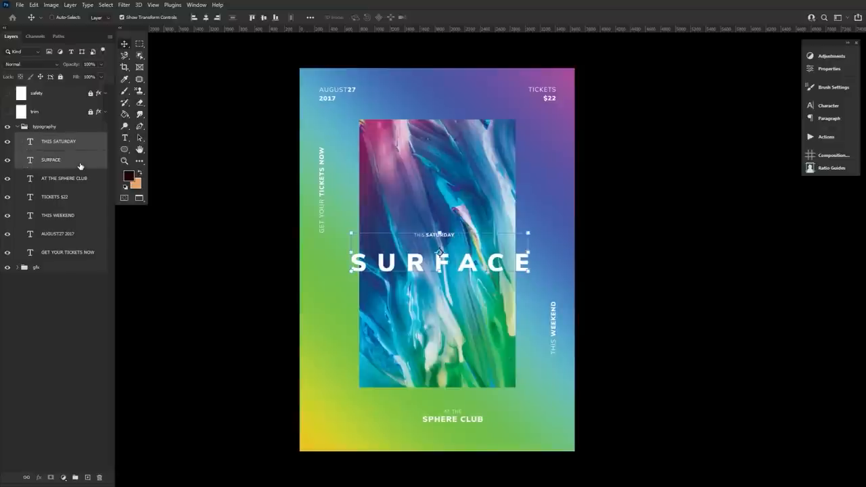
click(65, 178)
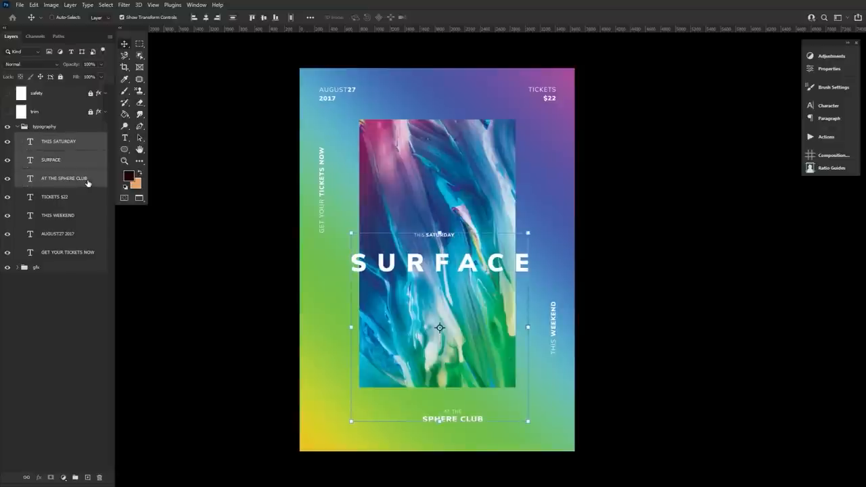
mouse_move(88, 184)
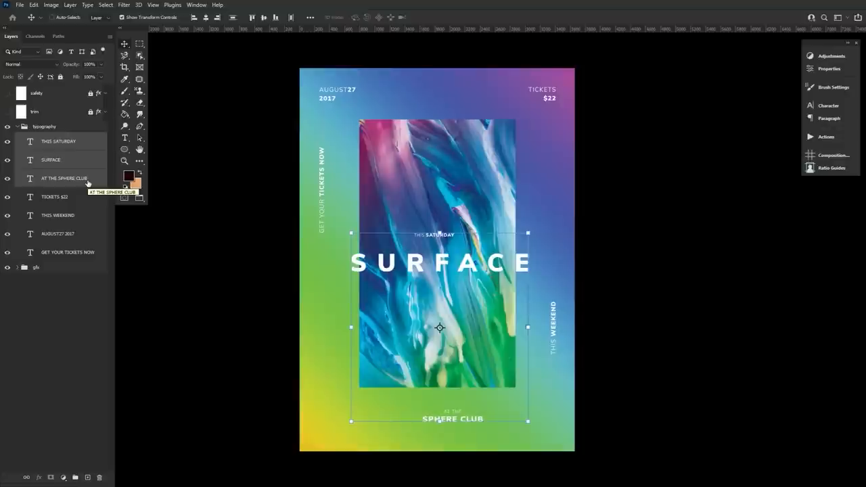
mouse_move(195, 84)
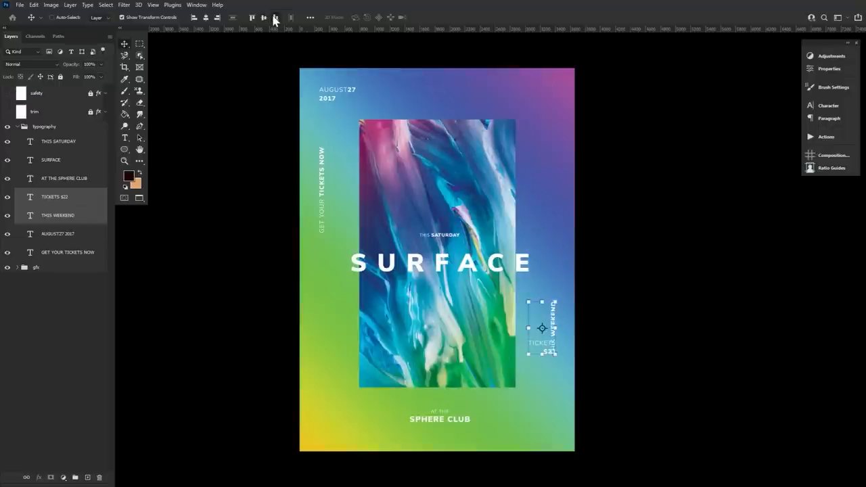
click(274, 17)
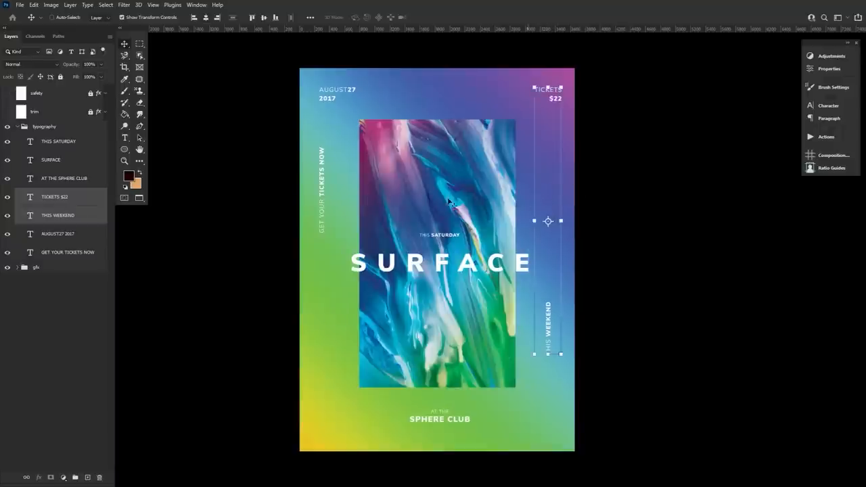
click(124, 149)
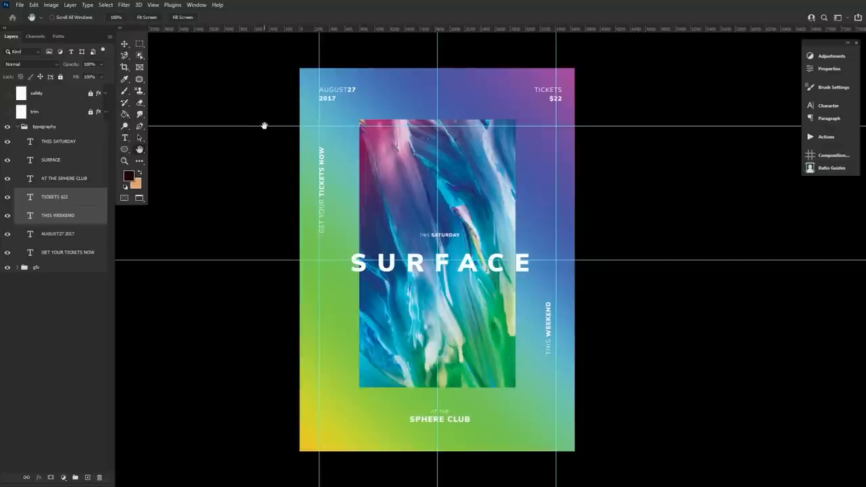
mouse_move(266, 237)
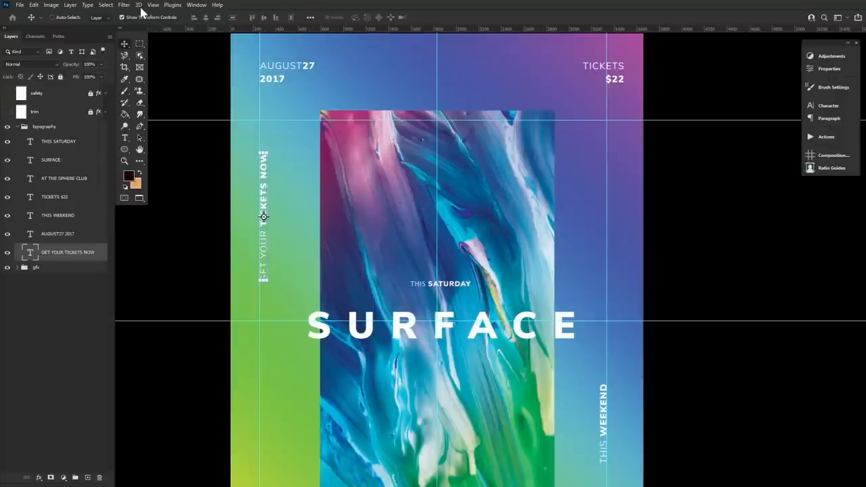
Bring up the View menu's snapping options for the poster guides.
click(153, 6)
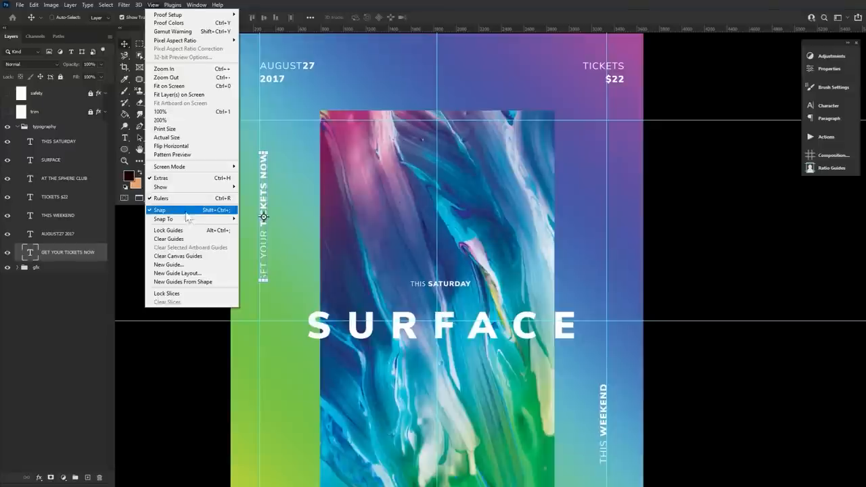
mouse_move(212, 218)
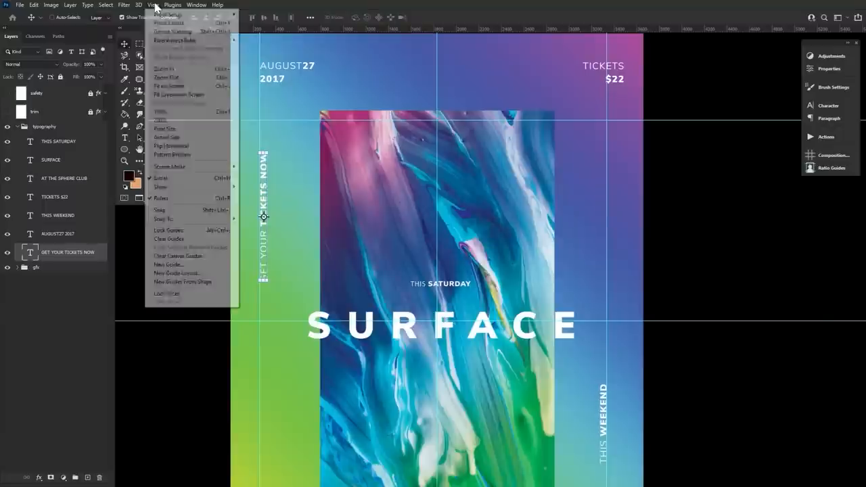
mouse_move(164, 219)
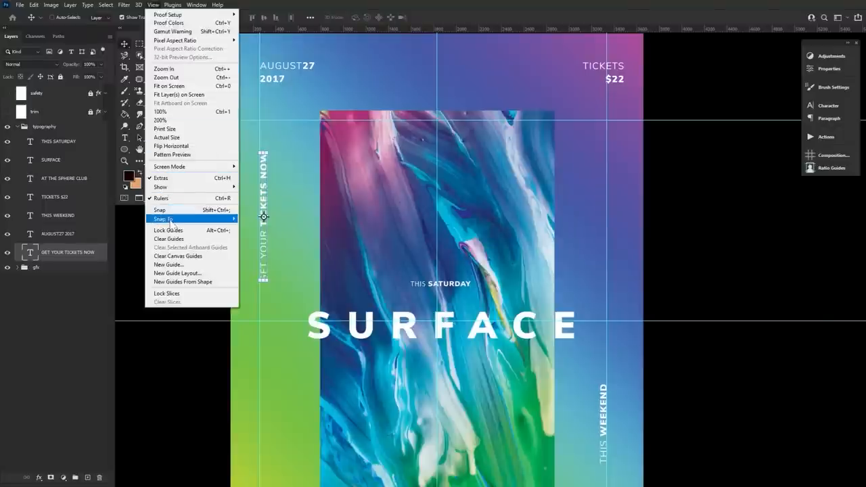
mouse_move(162, 219)
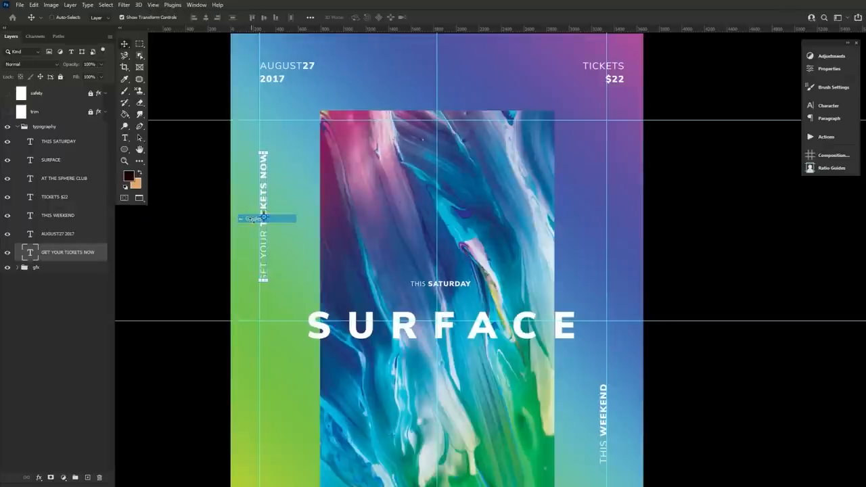
Enable Snap To Guides so the GET YOUR TICKETS NOW text locks against the guide.
click(153, 6)
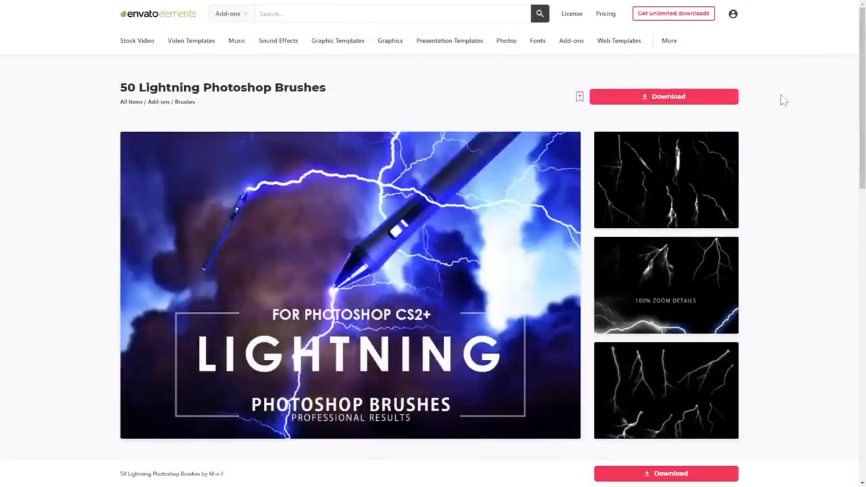
mouse_move(704, 106)
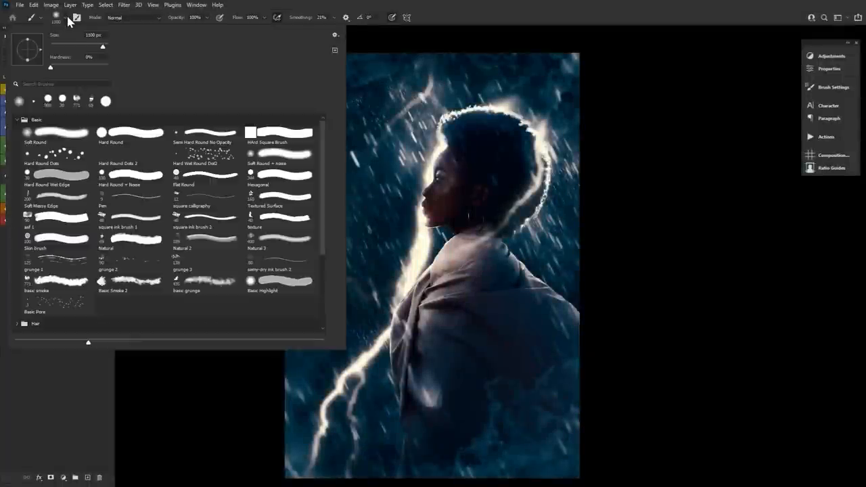
Pick a lightning brush from the preset picker and stamp a bolt onto the portrait.
click(334, 35)
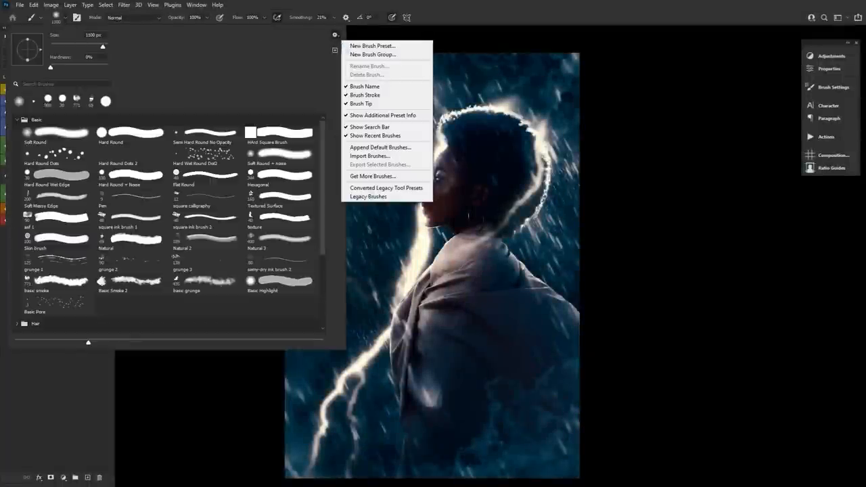
mouse_move(371, 156)
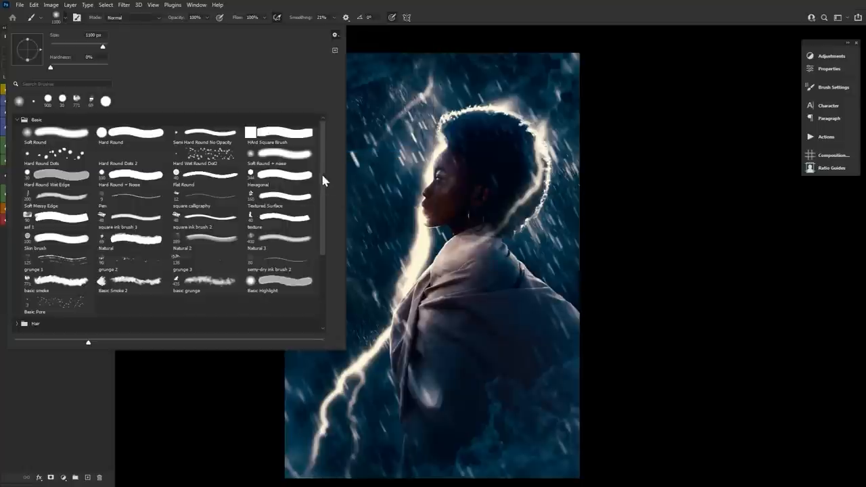
scroll(down, 3)
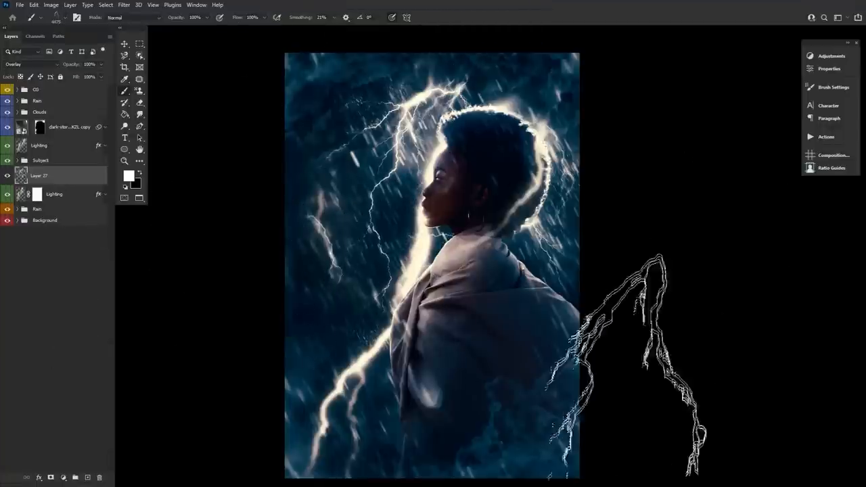
click(68, 18)
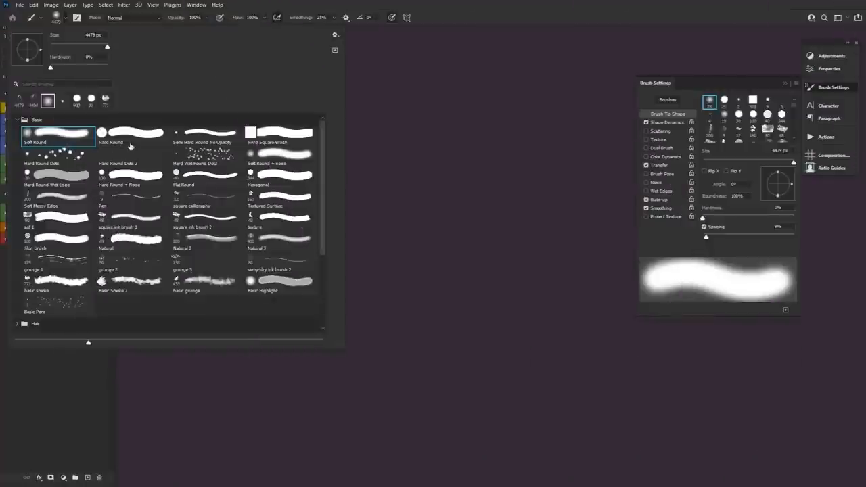
Try the Hard Round Dots, Hard Round Wet Edge, Flat Round and Semi Hard Round Low Opacity presets in turn.
click(206, 134)
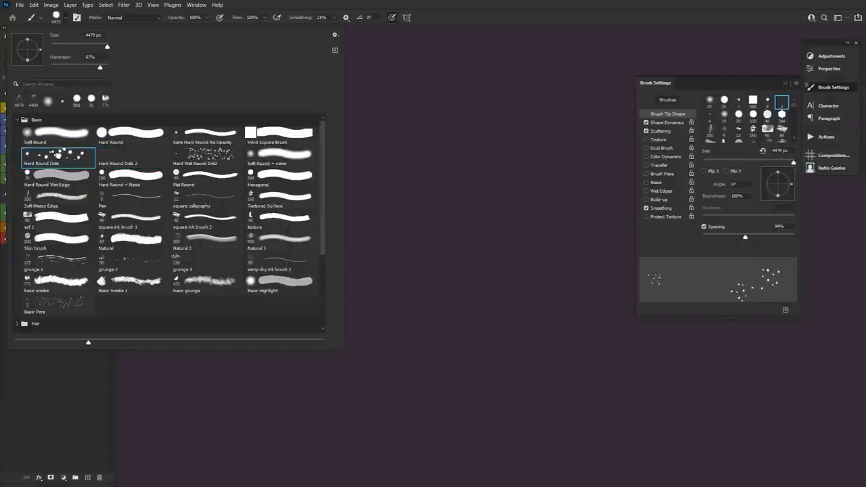
click(58, 175)
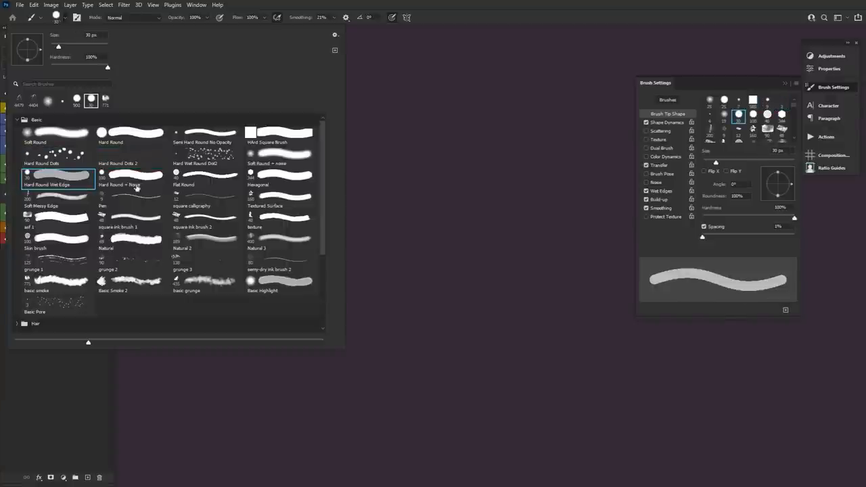
click(206, 175)
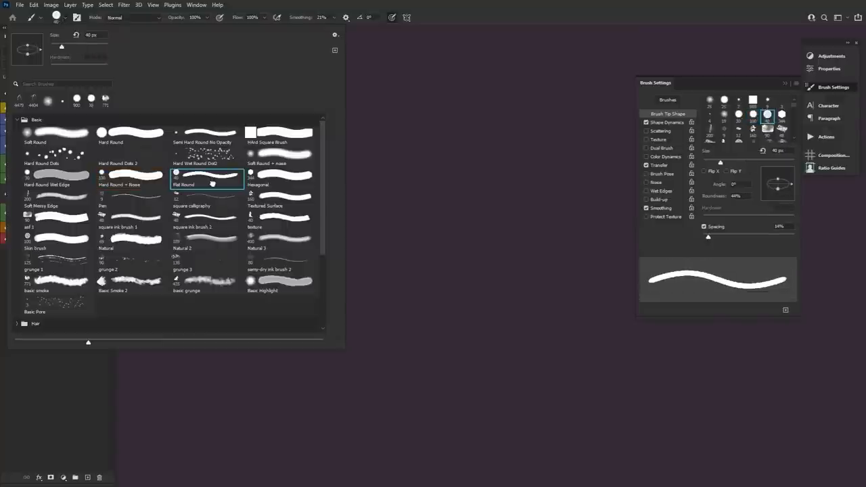
click(206, 133)
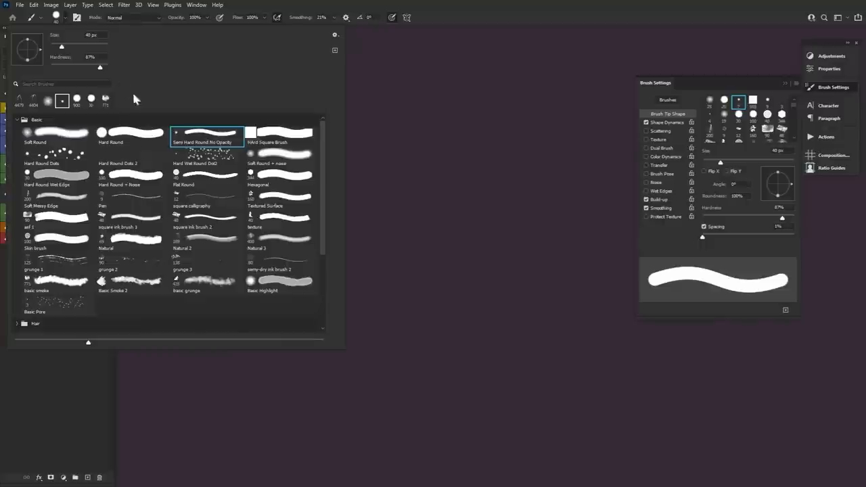
mouse_move(227, 147)
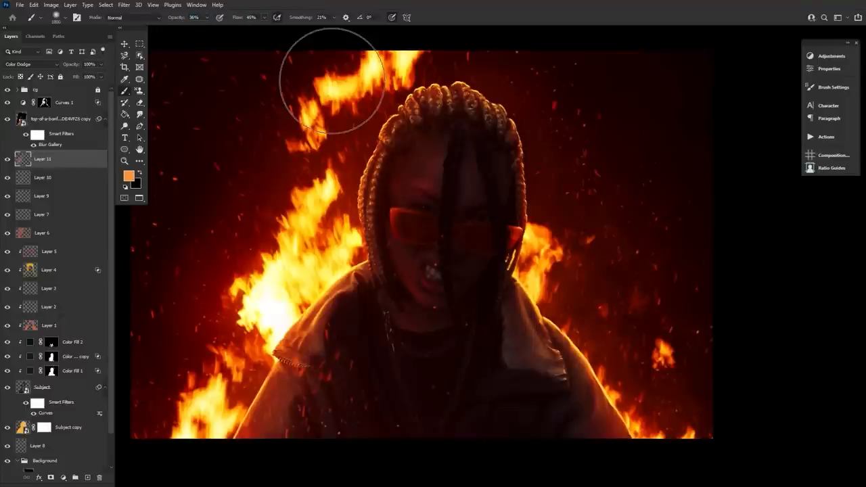
Brush extra glow across the flames at the top of the image on the Color Dodge layer.
drag(332, 88, 729, 433)
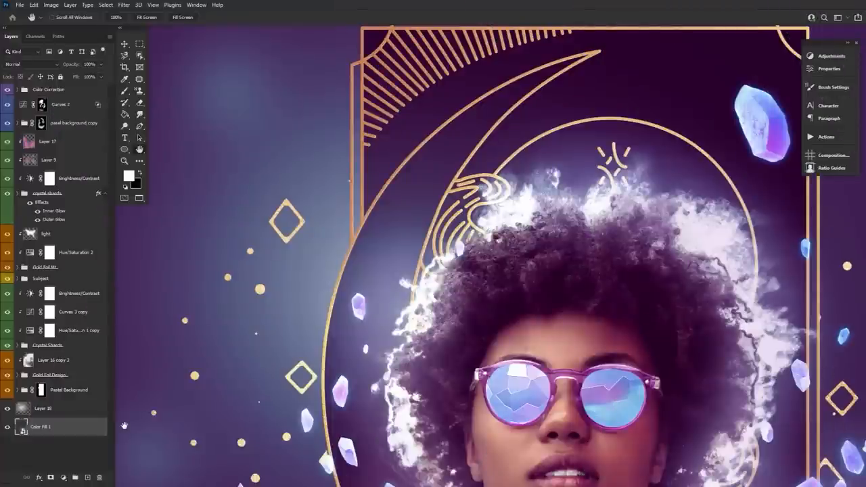
mouse_move(154, 308)
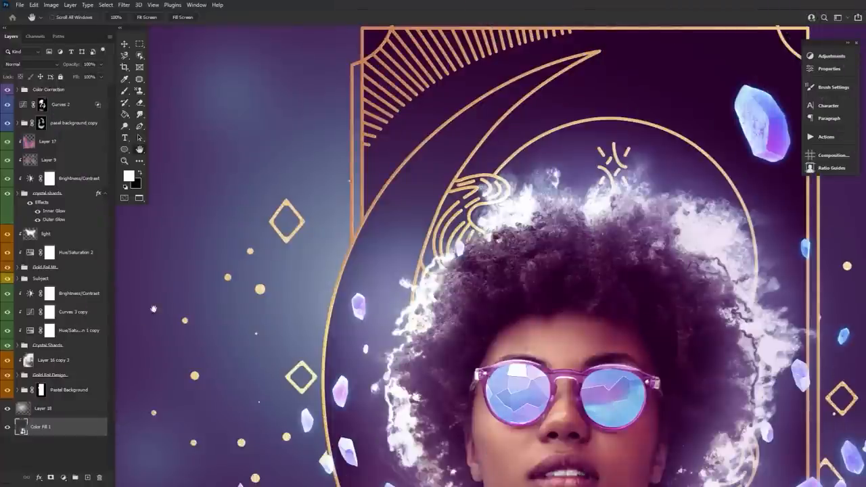
Bring up the Filter menu for the crystal portrait document.
click(124, 5)
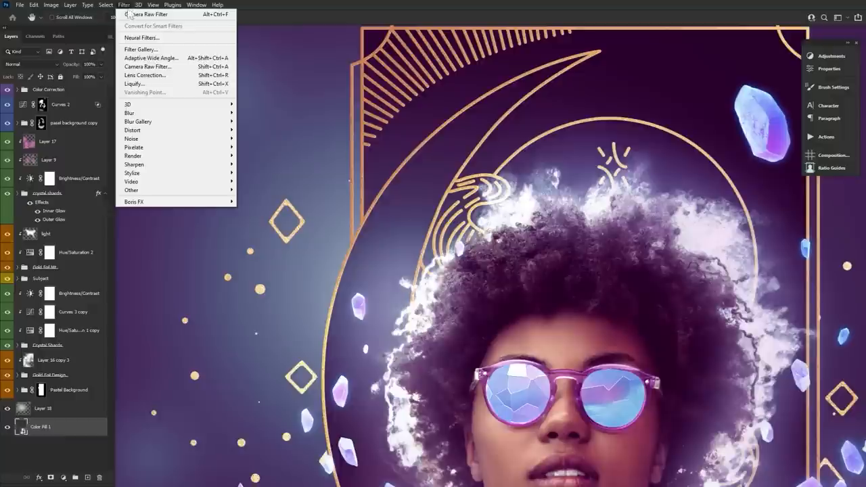
mouse_move(147, 66)
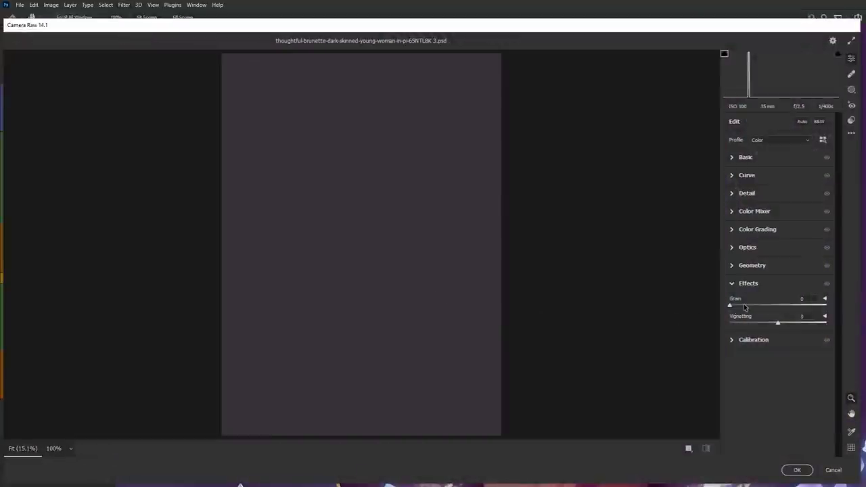
Raise the Grain amount in the Camera Raw Filter's Effects and apply it to the fill layer.
drag(730, 306, 747, 306)
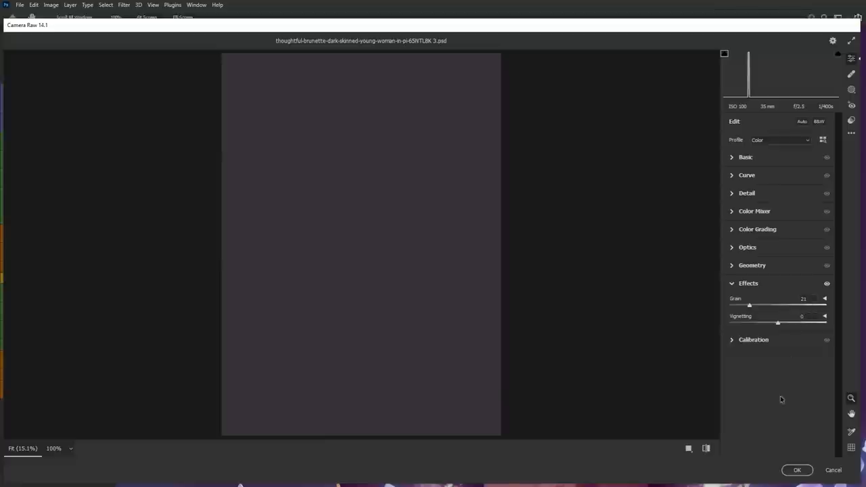
click(798, 470)
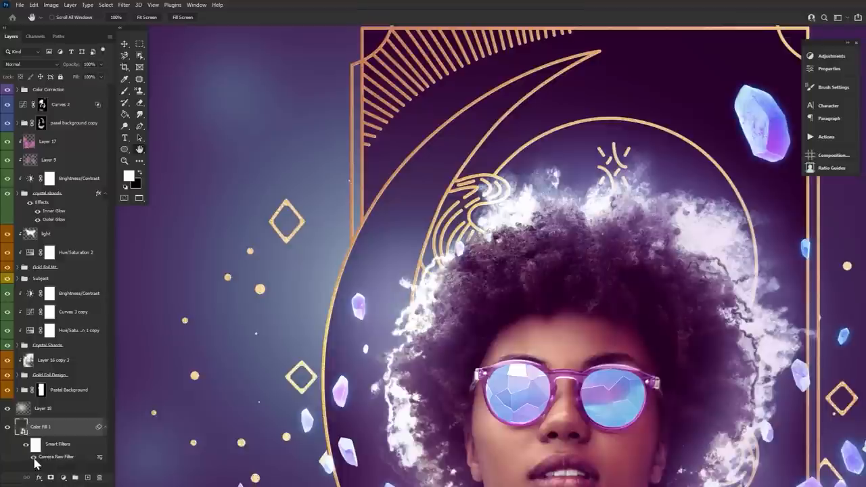
mouse_move(35, 460)
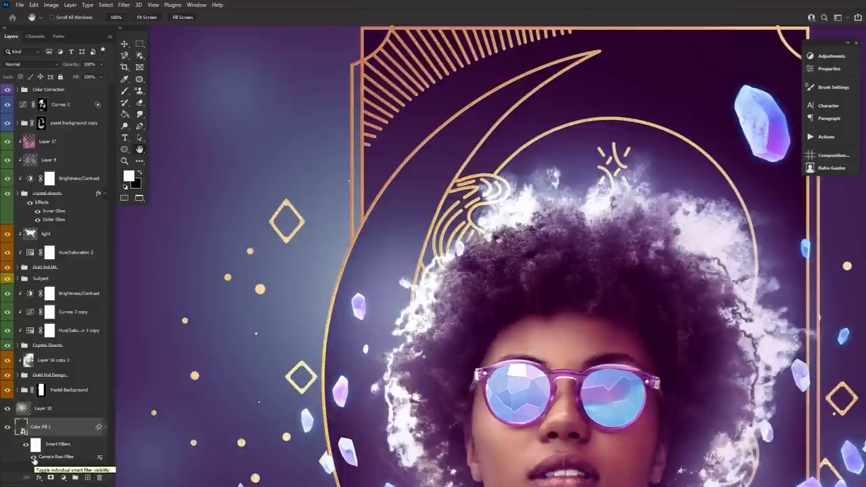
Reopen the Camera Raw smart filter, lower the Grain amount slightly and confirm.
click(25, 458)
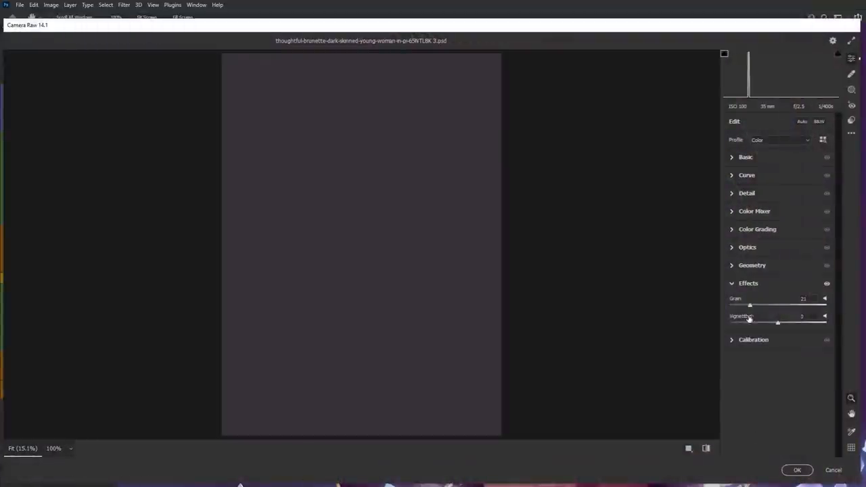
drag(750, 306, 740, 306)
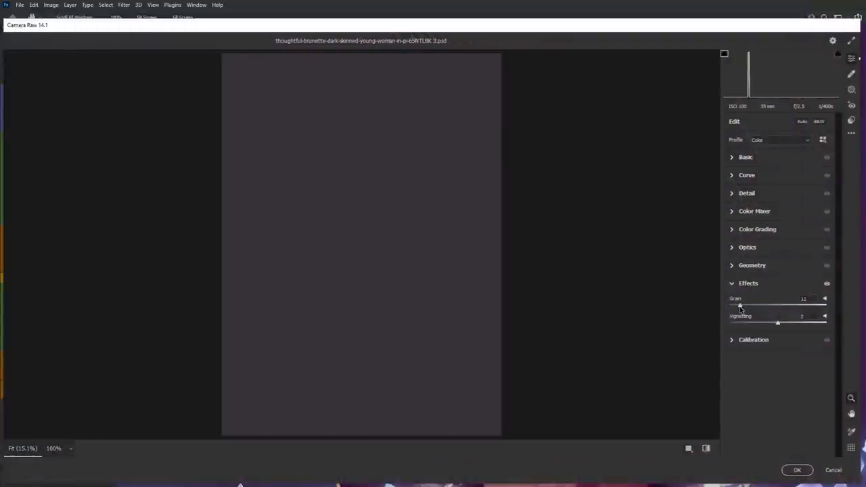
click(798, 470)
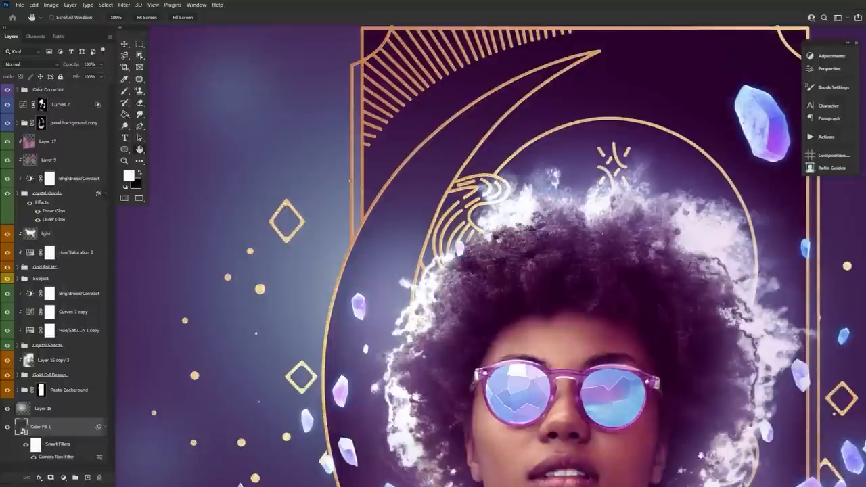
mouse_move(427, 398)
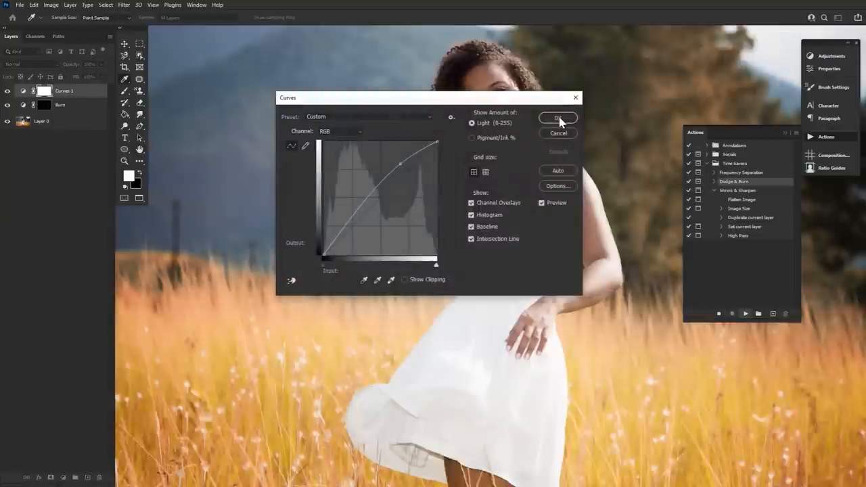
Confirm the dodge layer's curve and collapse the Dodge & Burn action's steps.
click(558, 118)
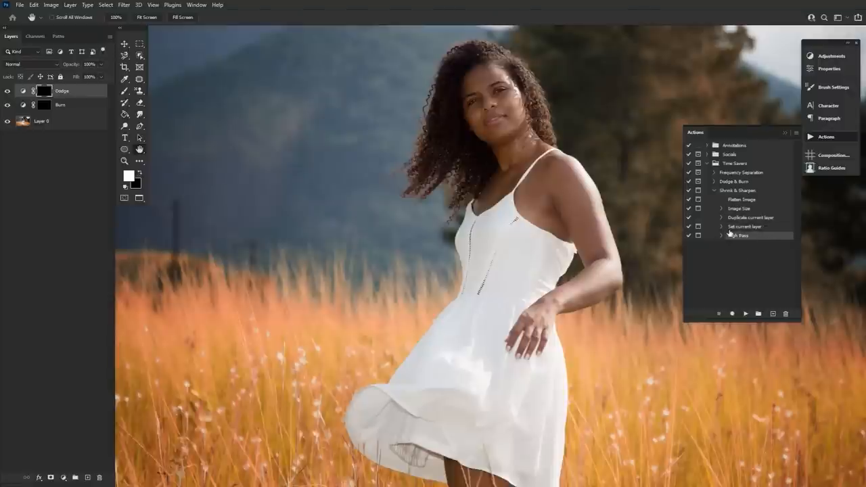
click(715, 190)
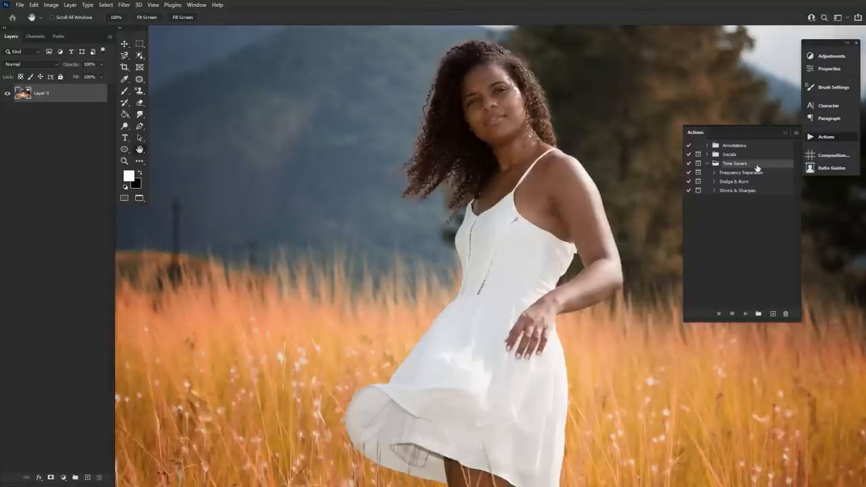
Create a new action named 'd and b' in the Time Savers set and begin recording.
click(771, 315)
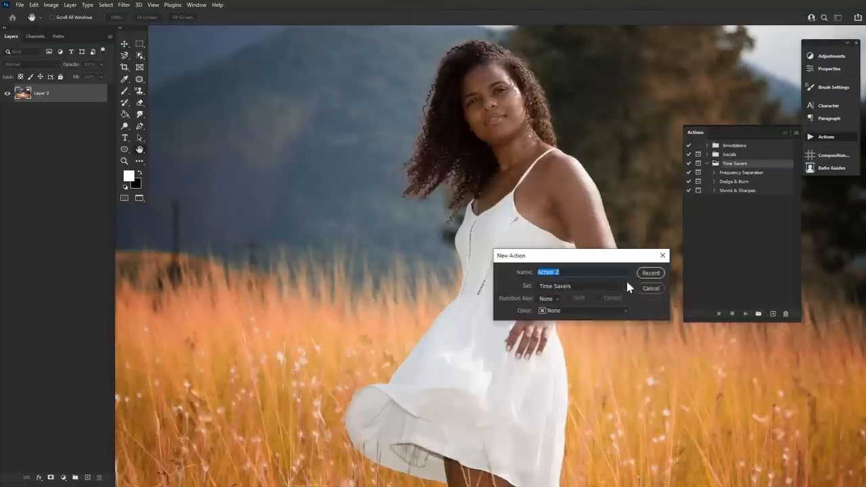
text(and b)
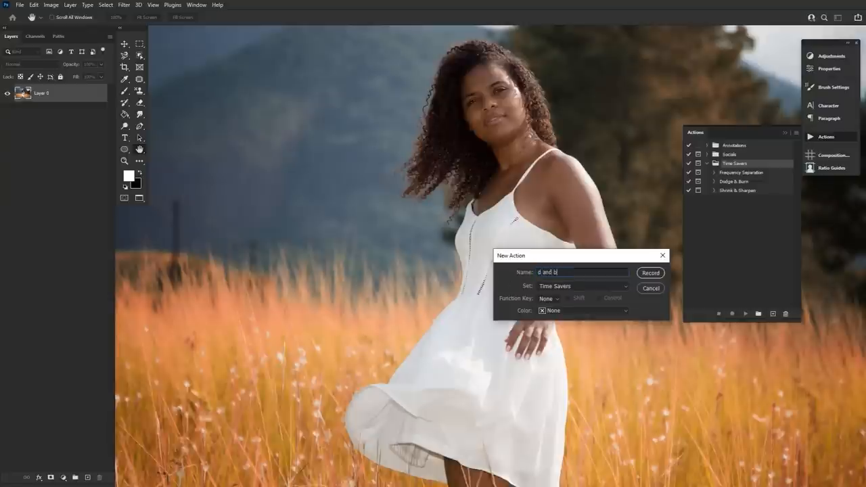
click(650, 273)
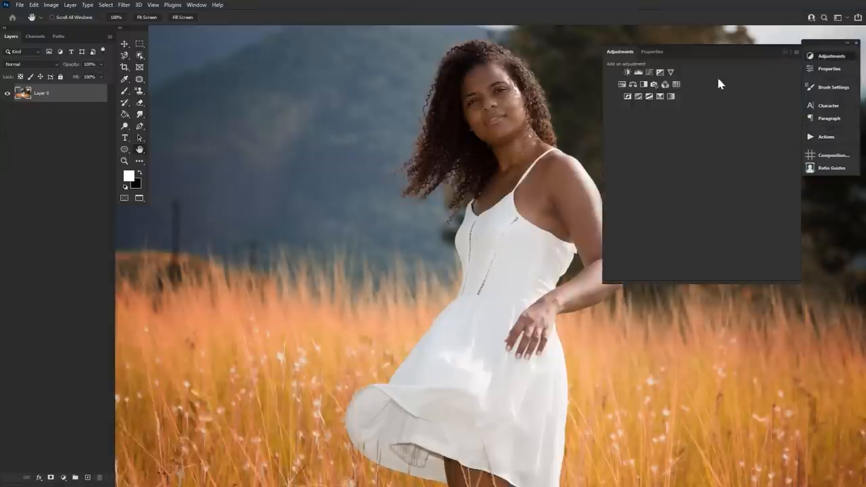
Record two Curves adjustment layers, each with its mask inverted, as the Dodge and Burn layers.
click(628, 73)
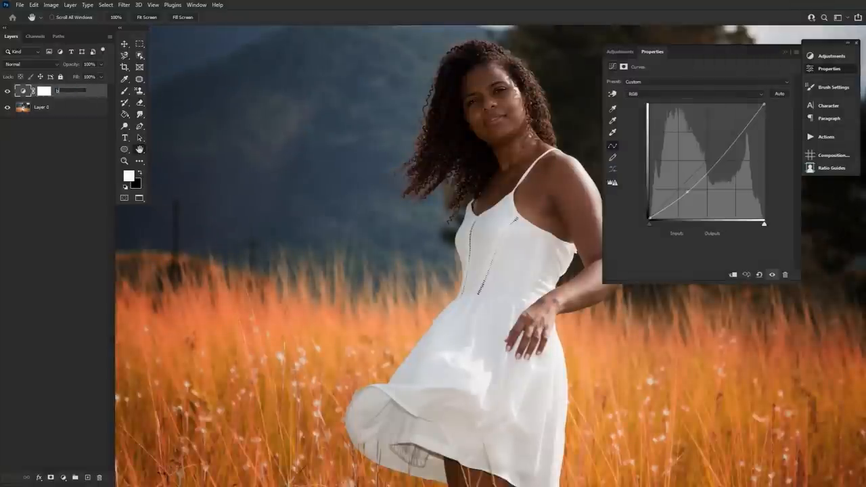
click(44, 90)
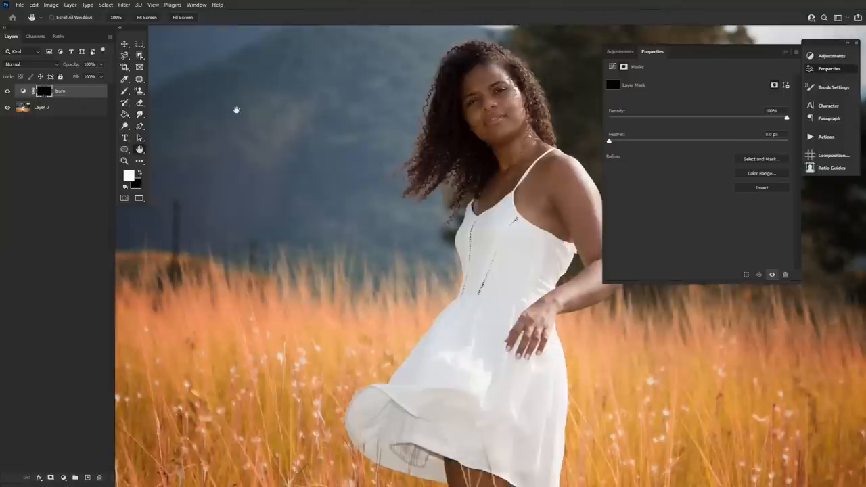
click(620, 51)
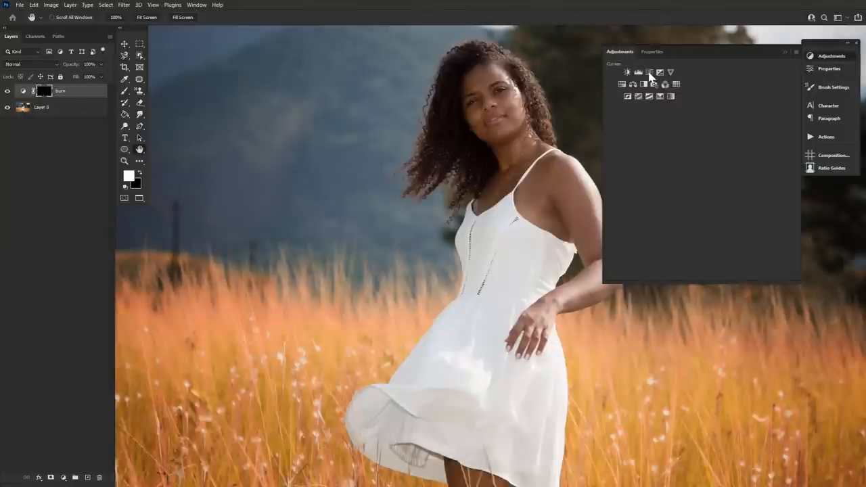
click(629, 73)
text(dodge)
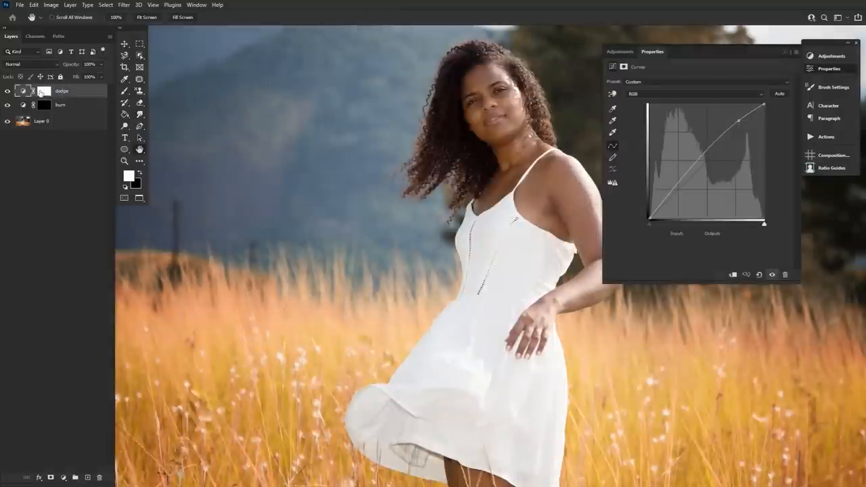
click(43, 91)
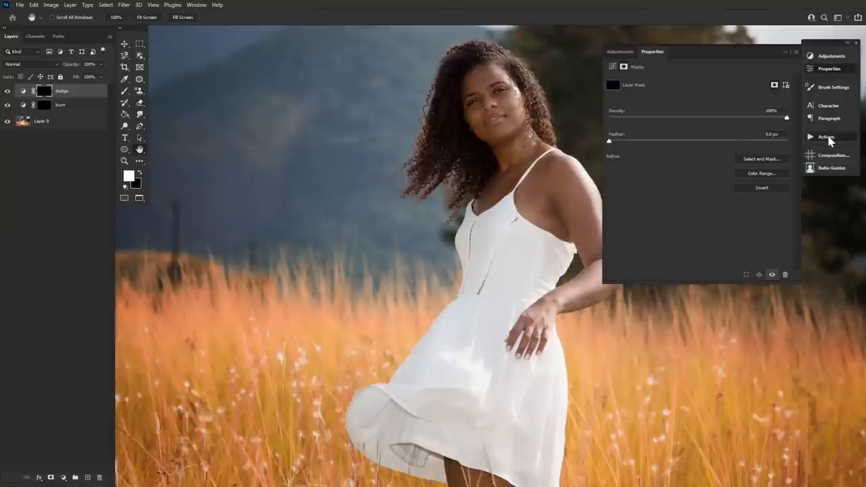
Replay the recorded action, accepting both Curves dialogs, and collapse its steps.
click(826, 137)
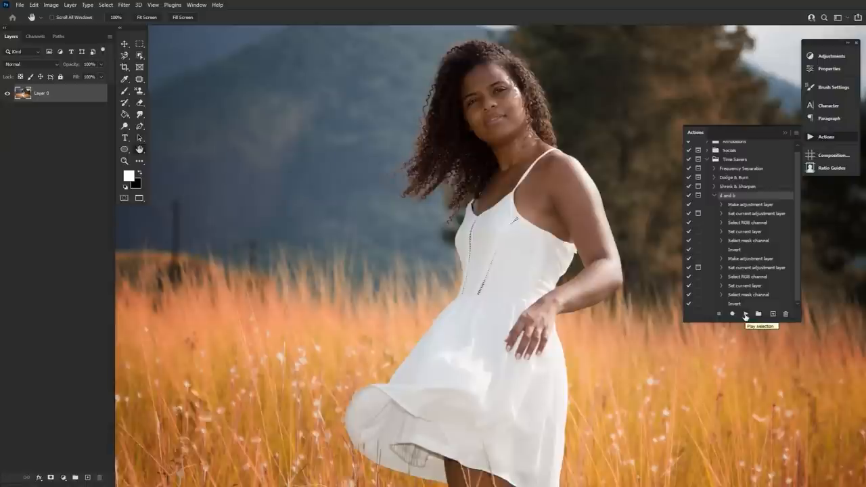
click(744, 314)
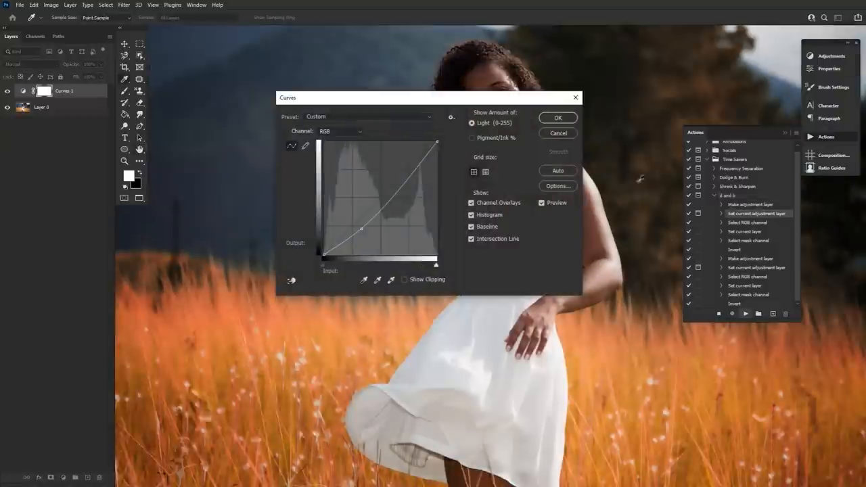
click(558, 116)
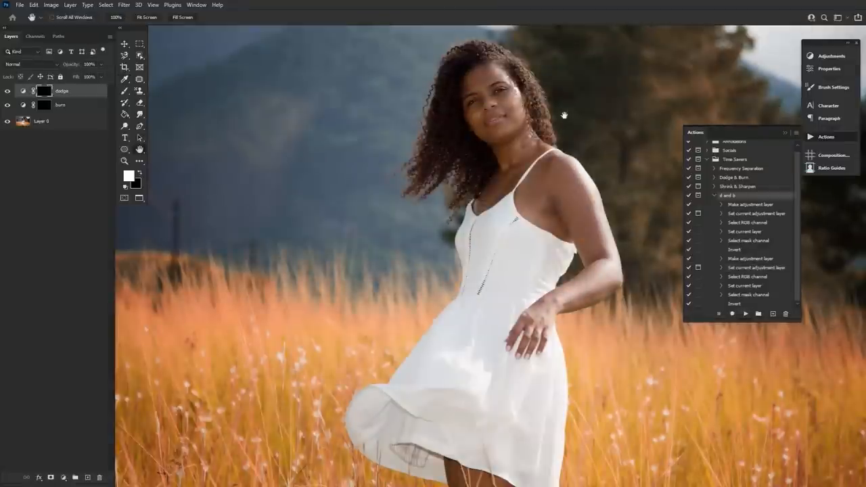
click(708, 195)
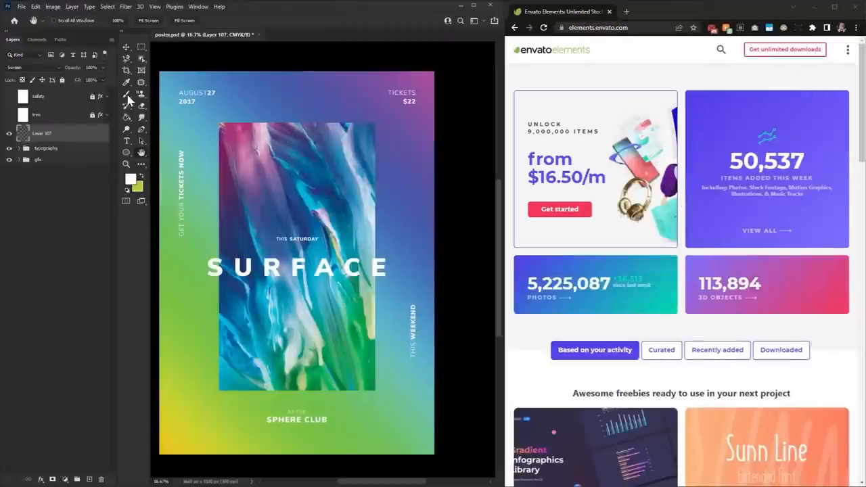
Switch from the poster to the fire portrait composite document.
click(128, 82)
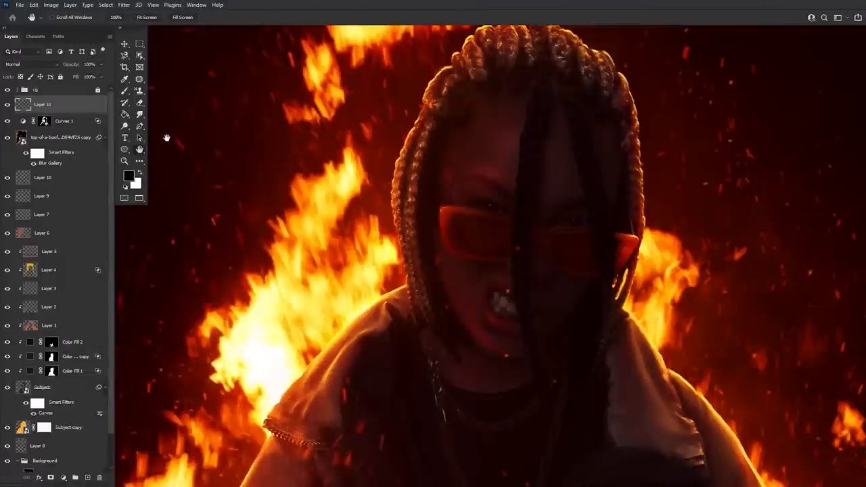
Show the Swatches panel via Window and browse its colour groups (Gold, Blood, Fire, etc.).
click(196, 6)
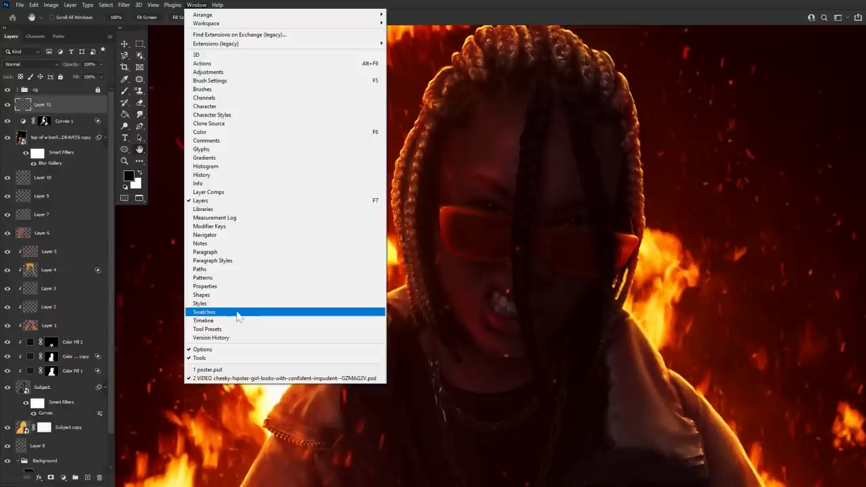
click(204, 311)
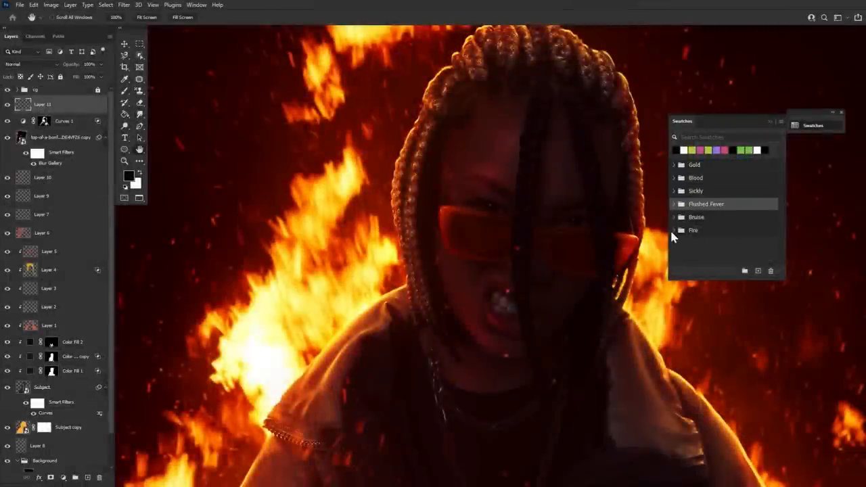
click(675, 231)
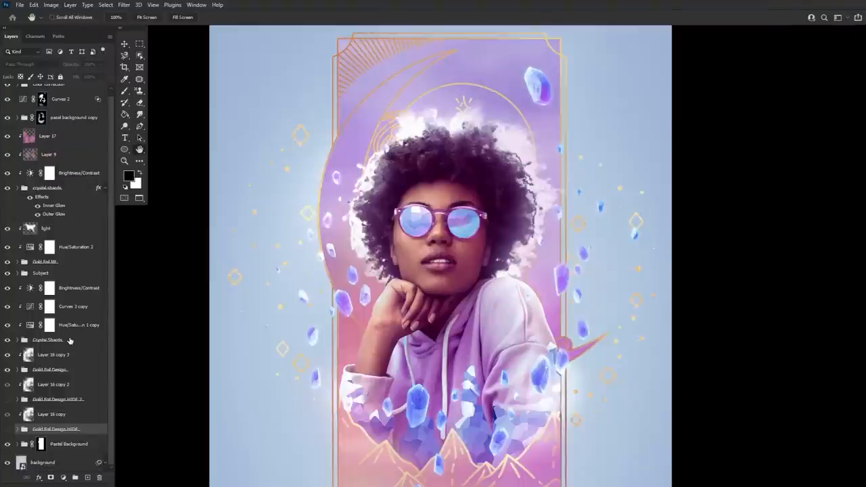
Select copied crystal layers in the portrait's Layers panel to tidy the stack.
click(51, 385)
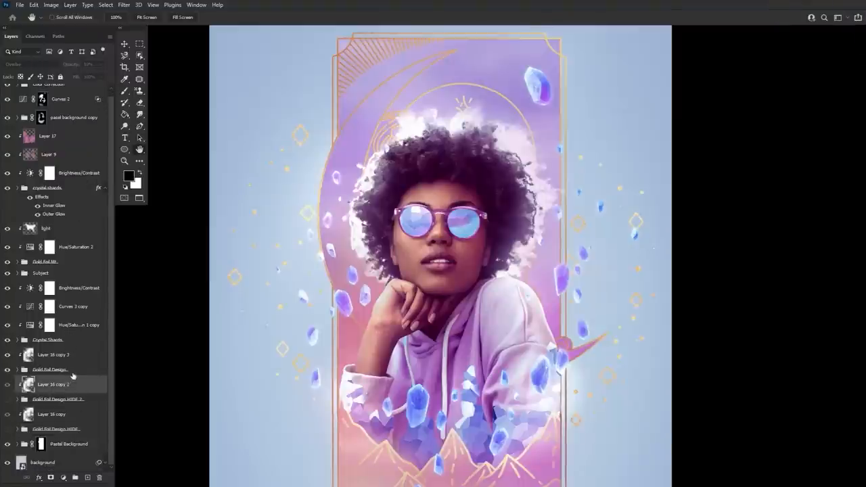
click(52, 354)
text(gold foil final)
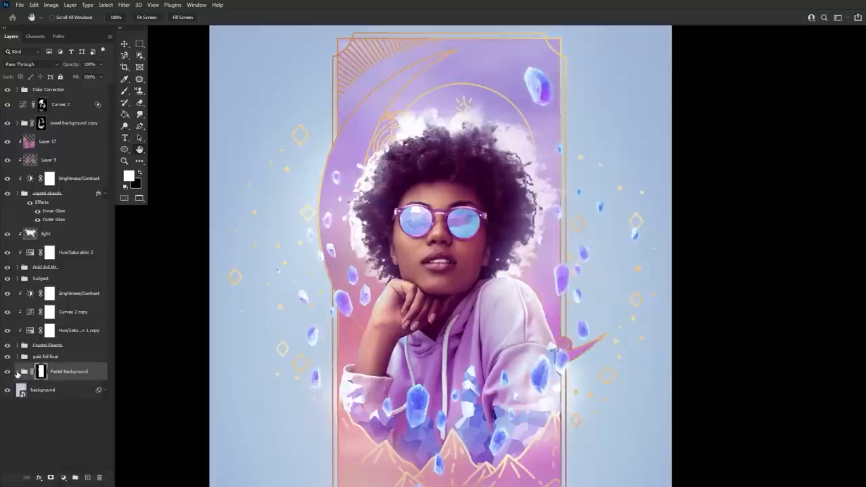
Color-code the first selected layers green and red via the layer context menu.
right_click(68, 371)
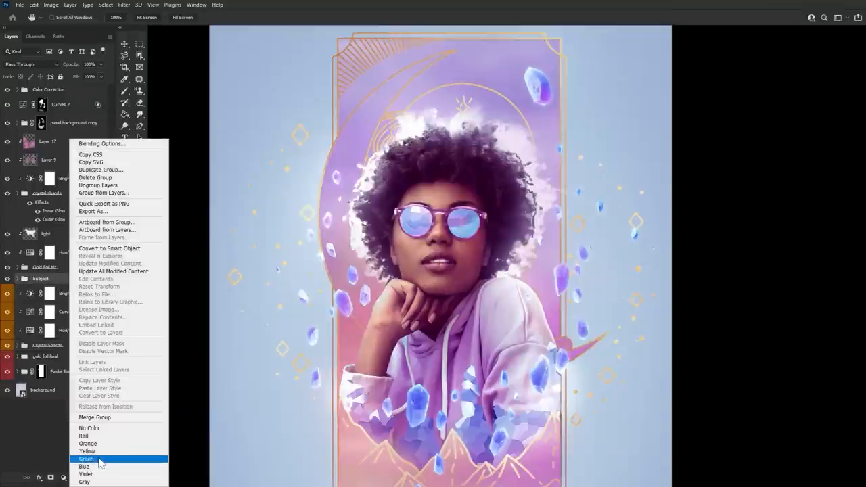
click(87, 458)
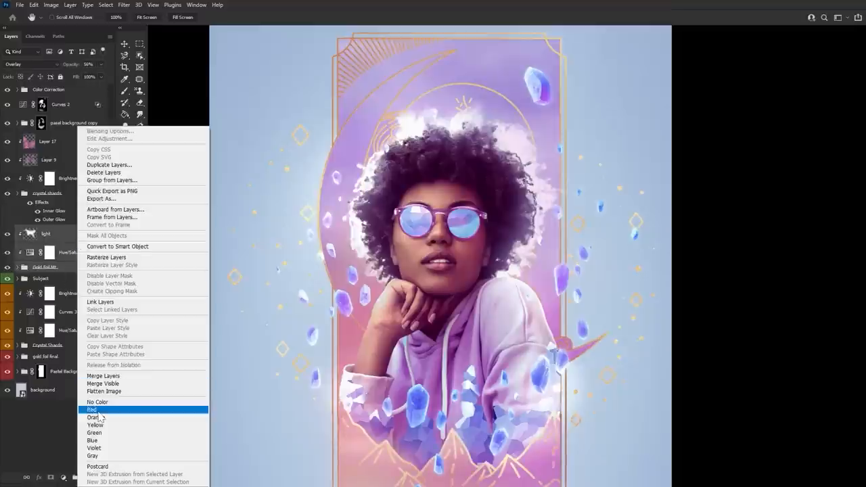
click(92, 409)
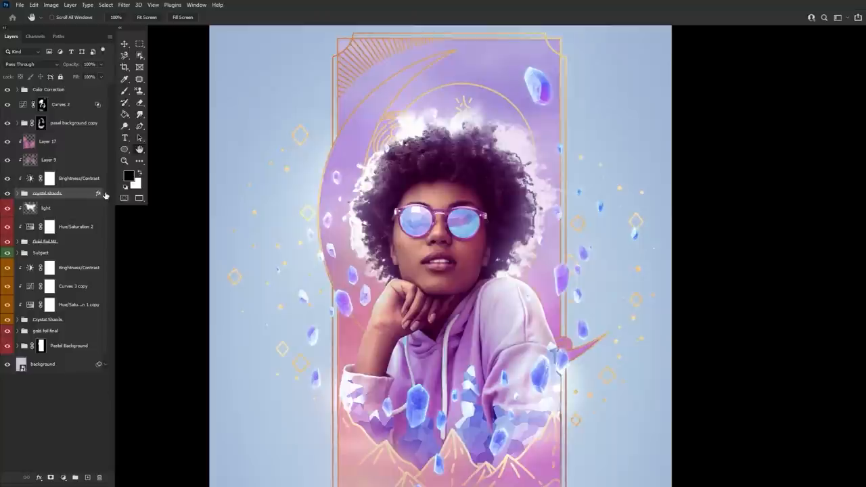
click(16, 193)
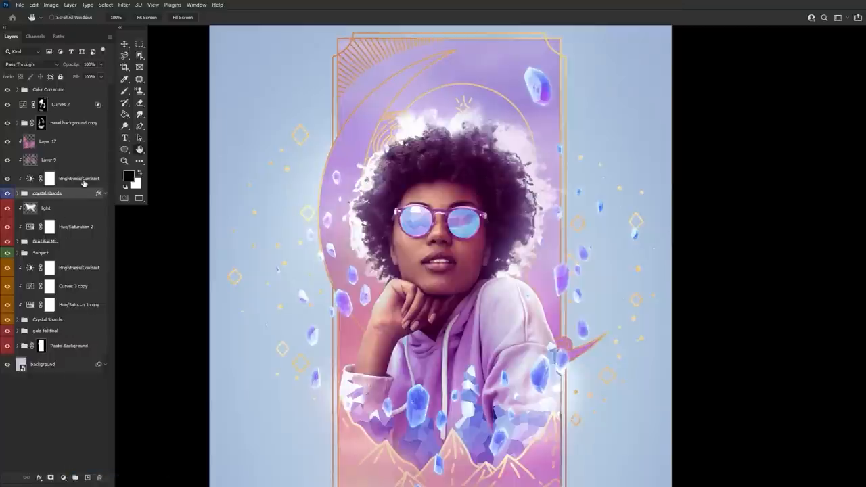
Tag the upper adjustment layers, then the next group green and a layer yellow.
right_click(79, 179)
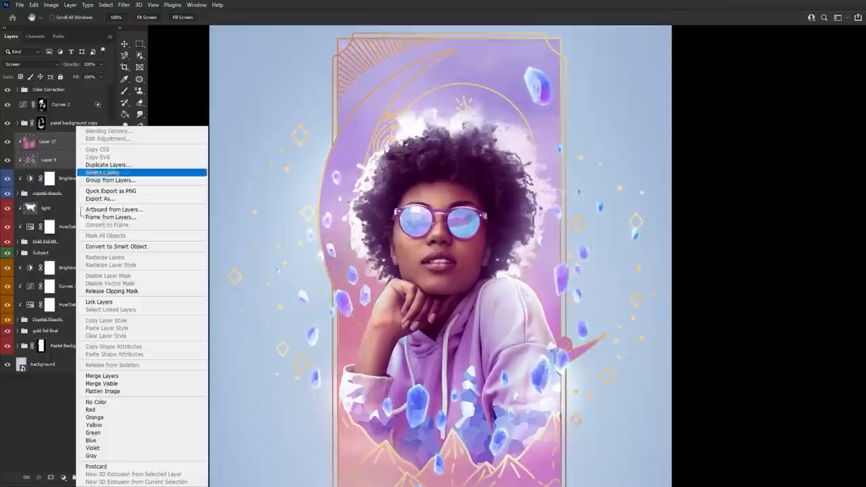
click(103, 172)
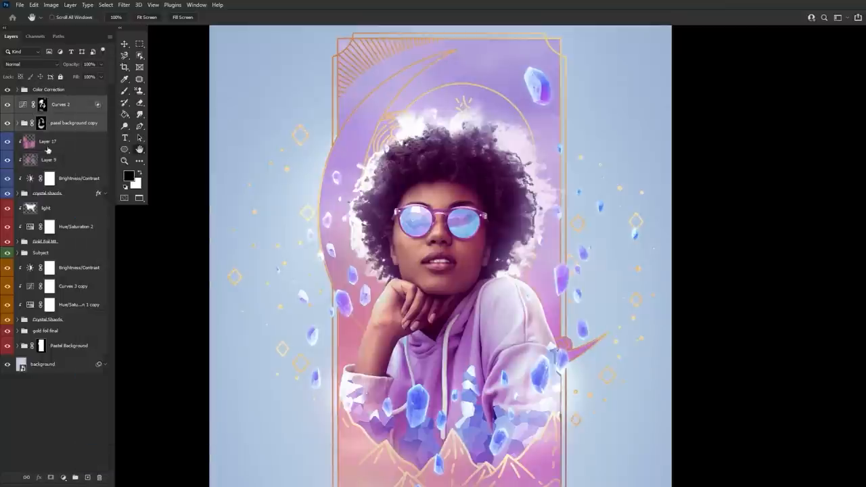
right_click(49, 89)
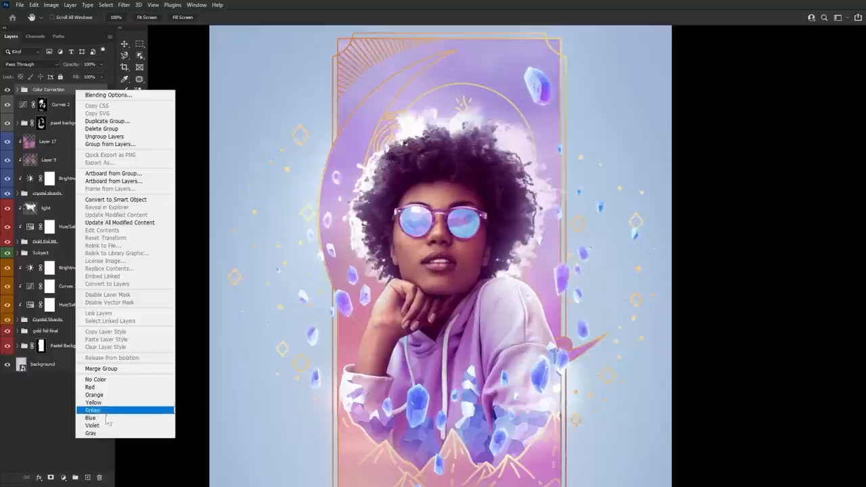
click(92, 411)
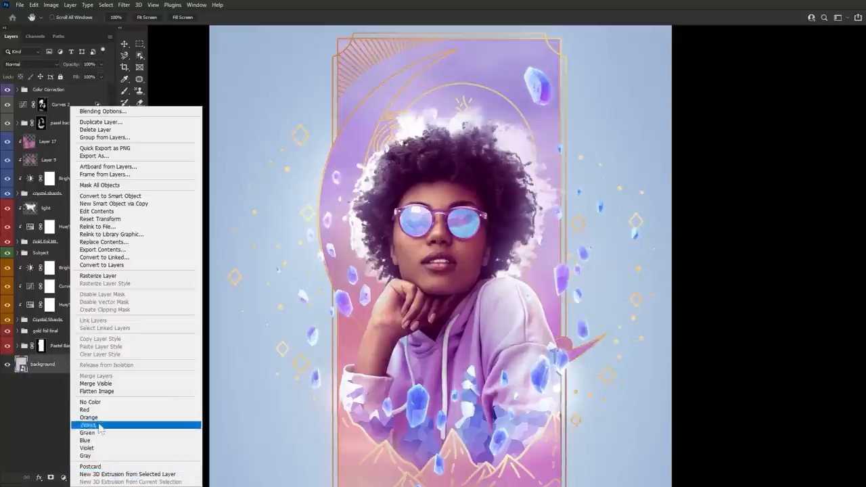
click(88, 425)
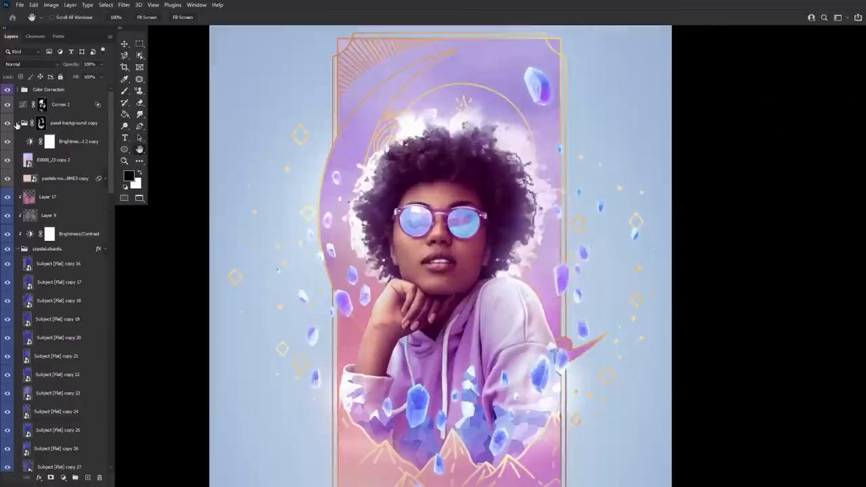
Set Clip Thumbnails to Document Bounds, try Large Thumbnails, then revert to small previews.
scroll(down, 3)
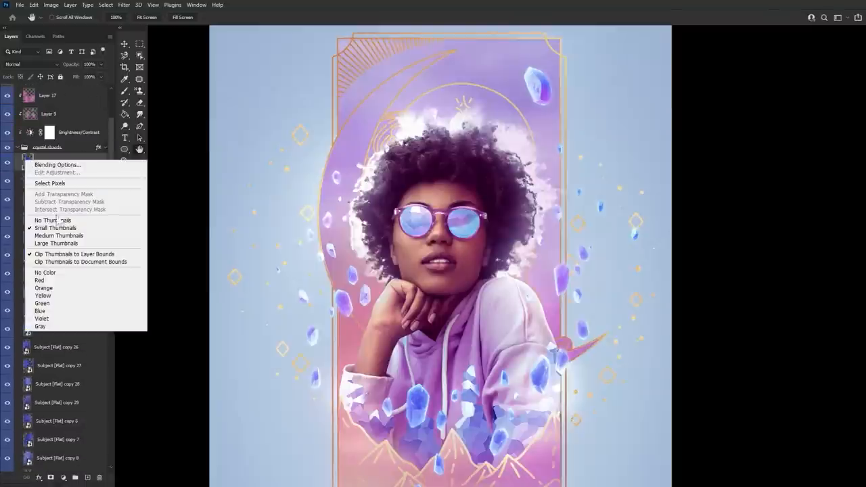
mouse_move(52, 219)
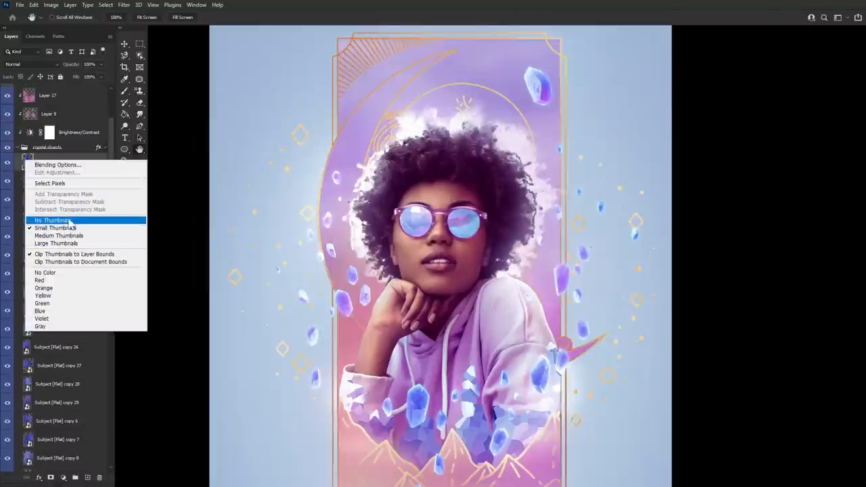
mouse_move(84, 263)
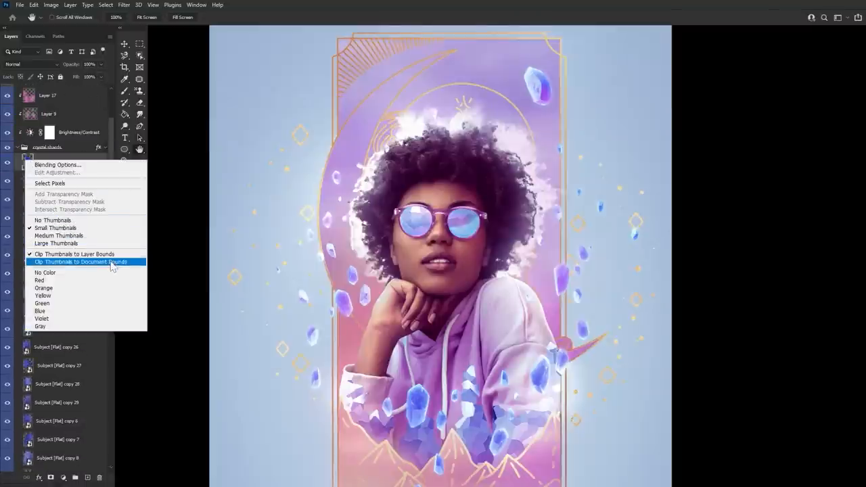
click(80, 262)
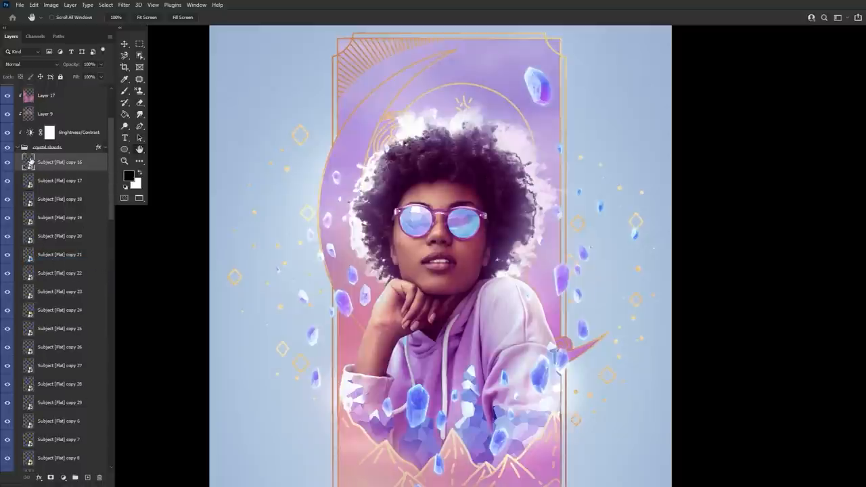
right_click(30, 162)
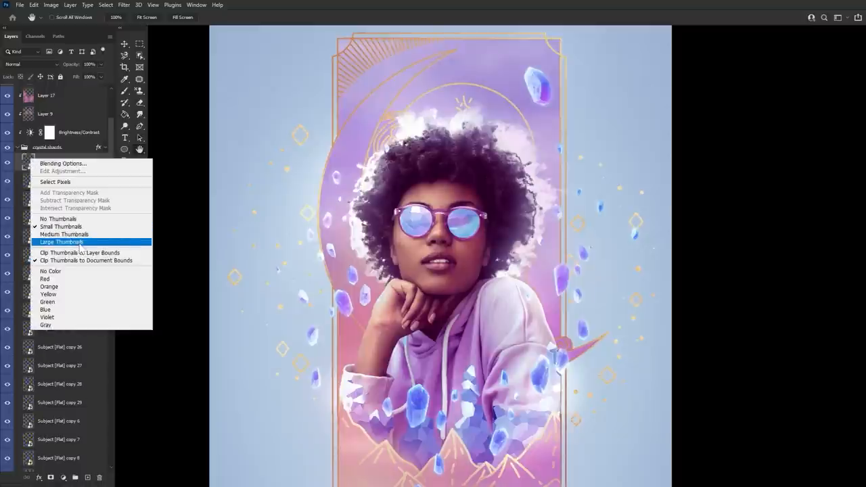
click(62, 242)
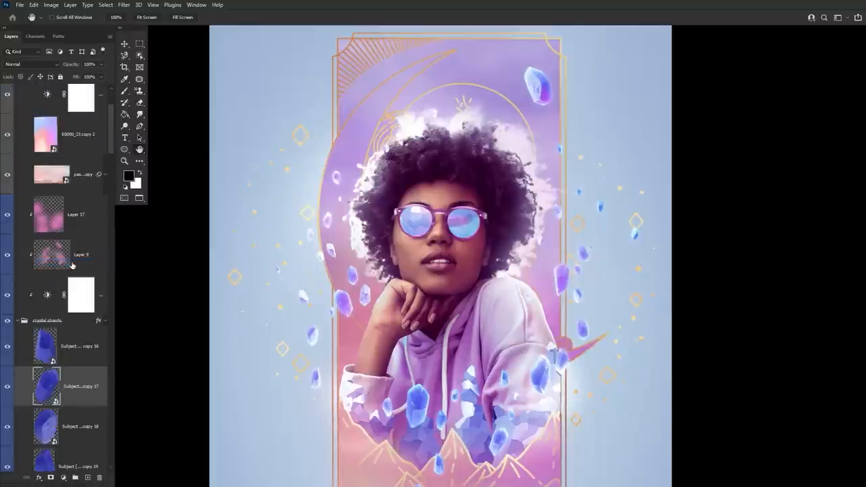
right_click(46, 386)
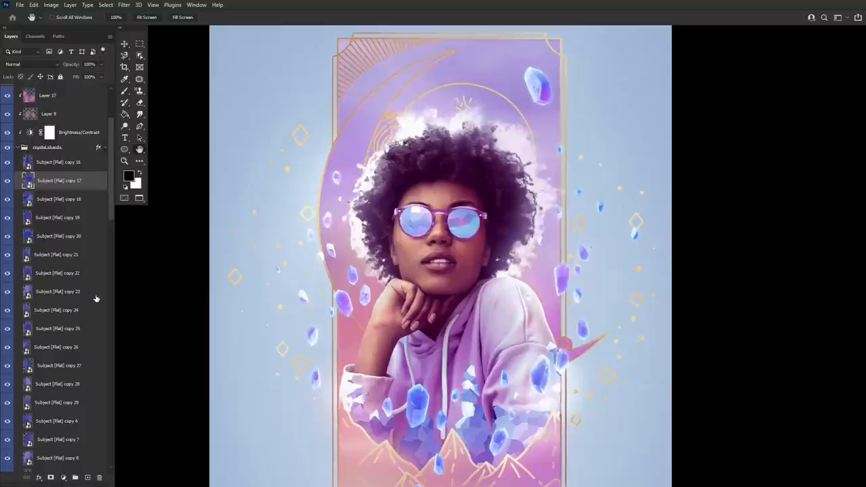
scroll(down, 3)
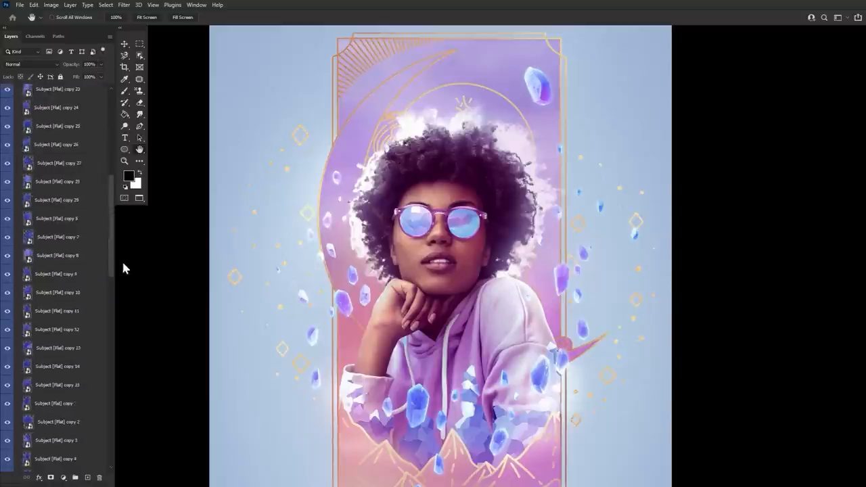